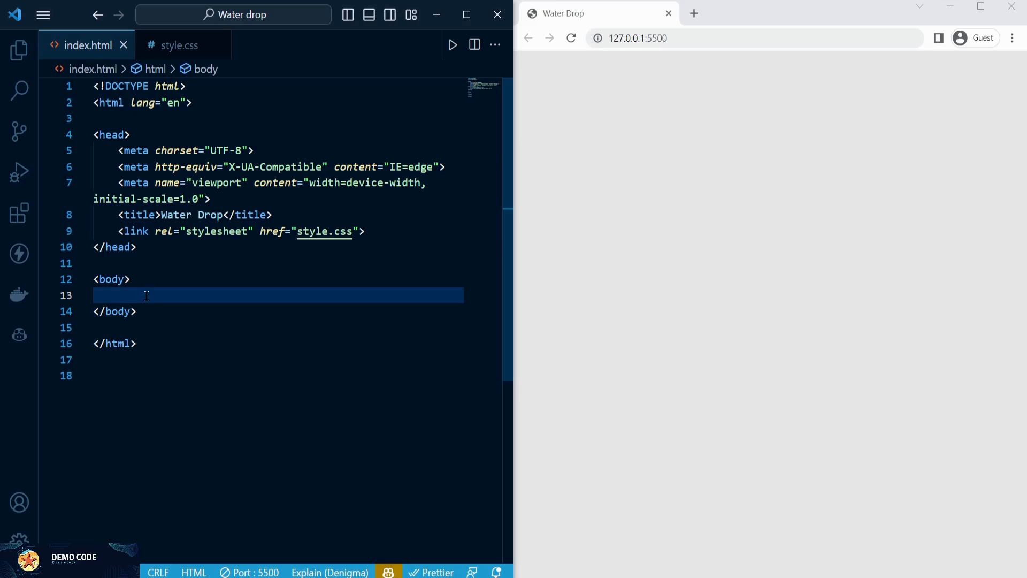
- Start a div.drop element in the body and switch to style.css
text(div.dr)
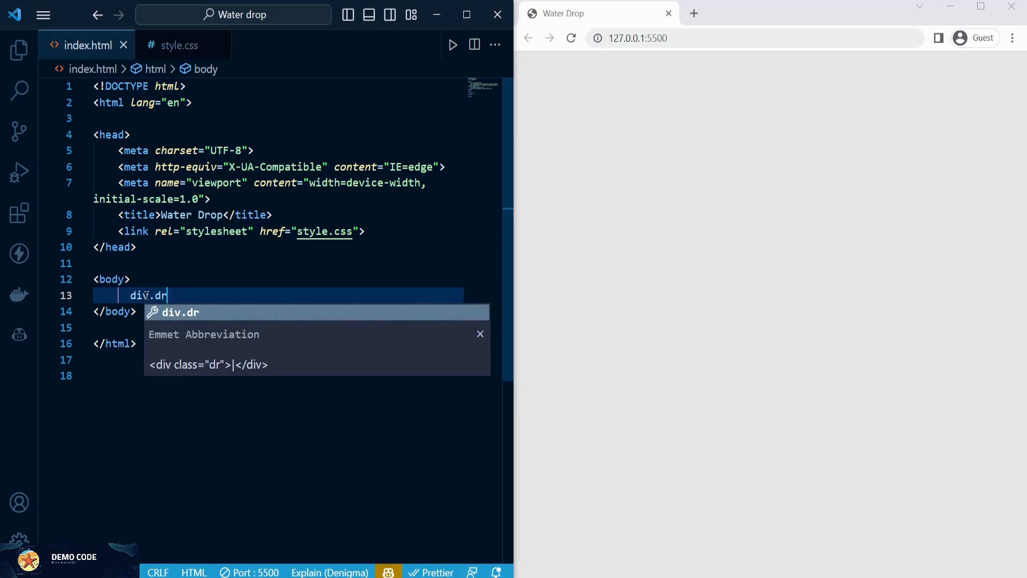
click(179, 45)
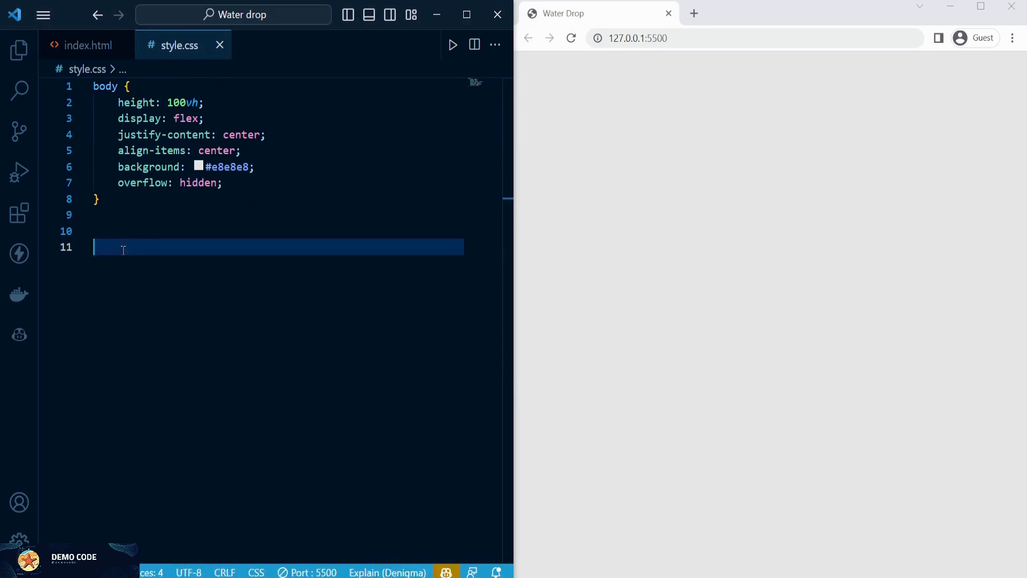
- Add a .drop rule: absolute, 150px square, top 30%, left 35%
text(.drop {)
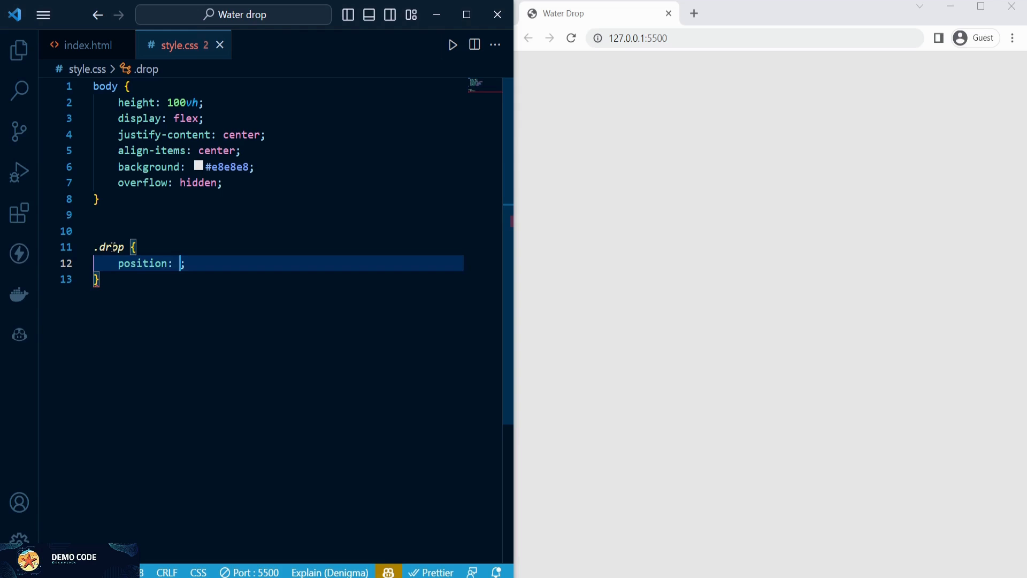
text(absolute;)
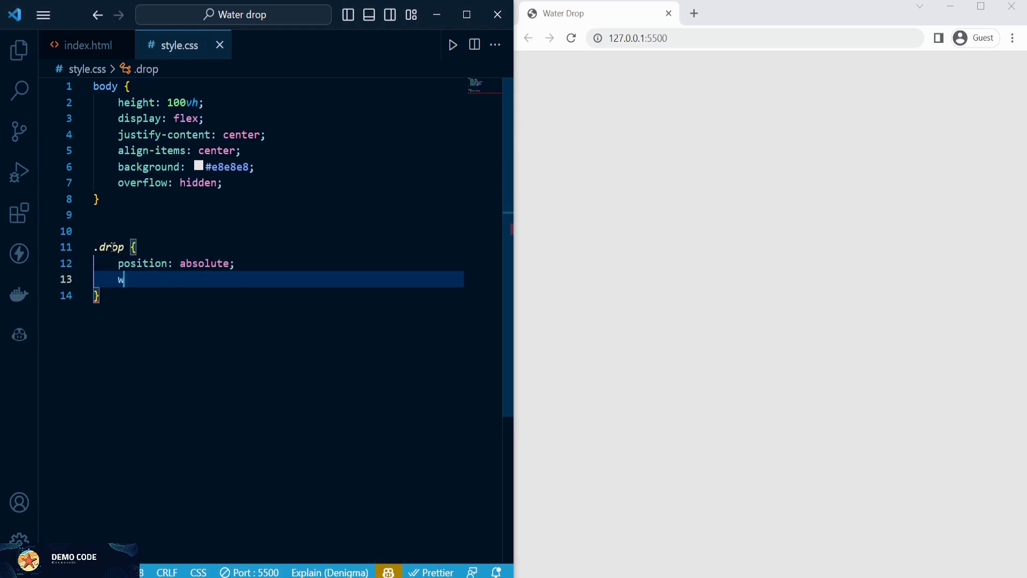
text(width: 150px;)
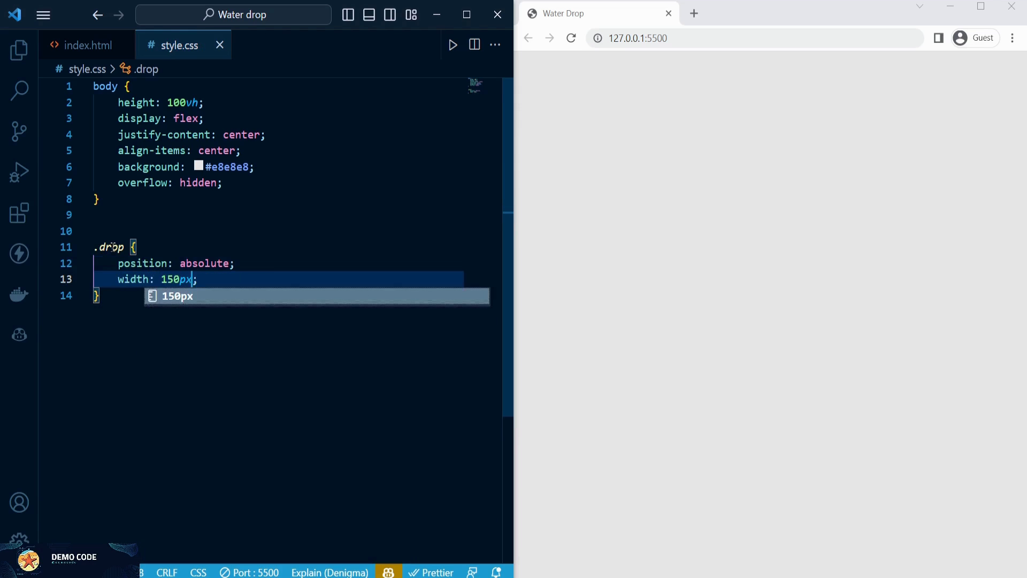
text(height: ;)
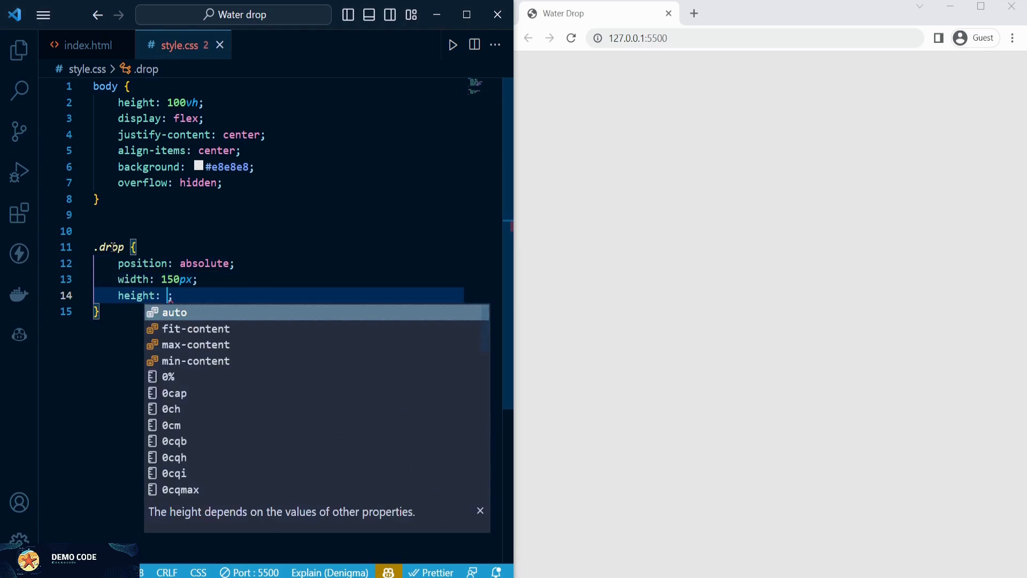
text(150px;)
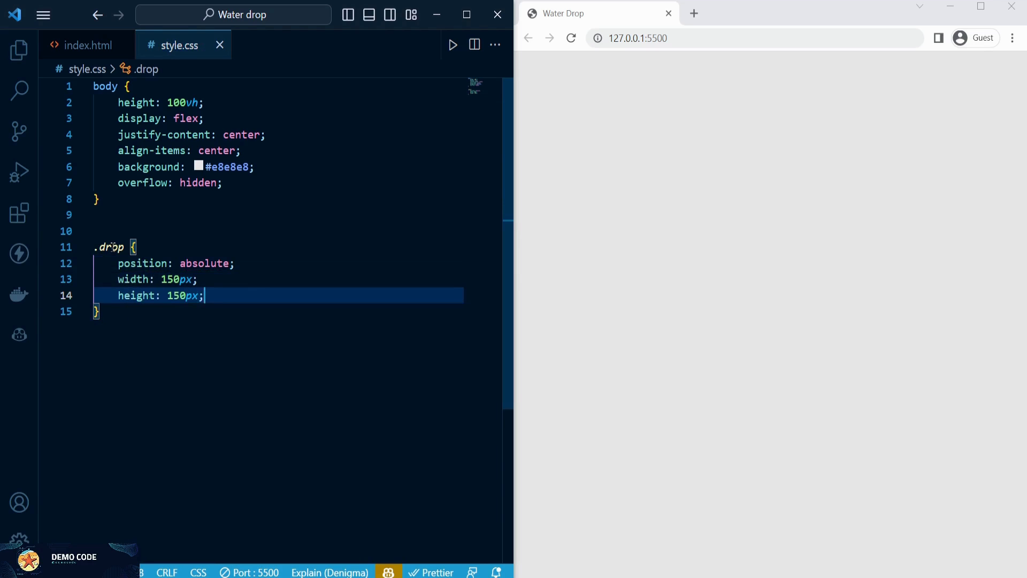
text(top: ;)
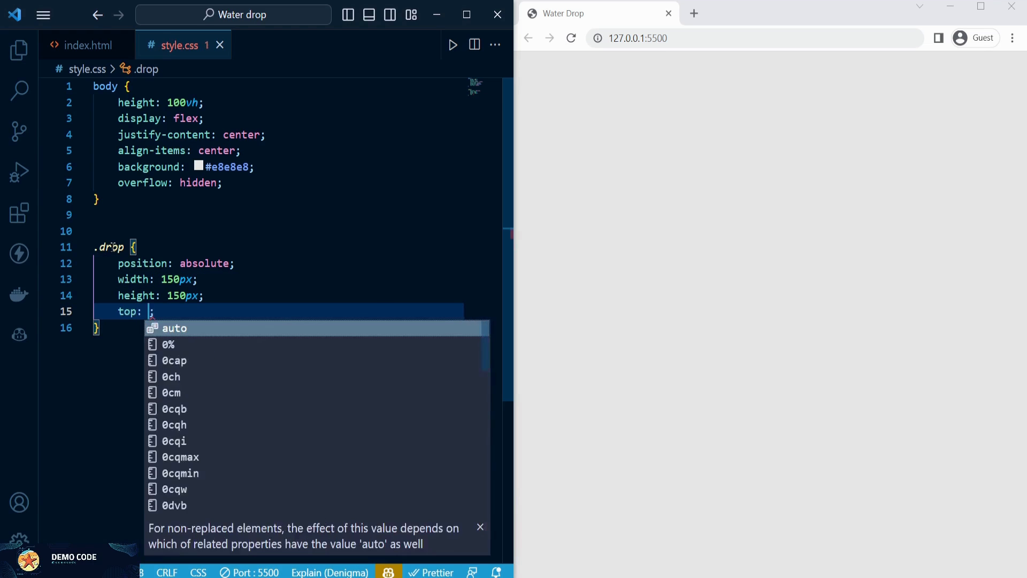
text(30%;)
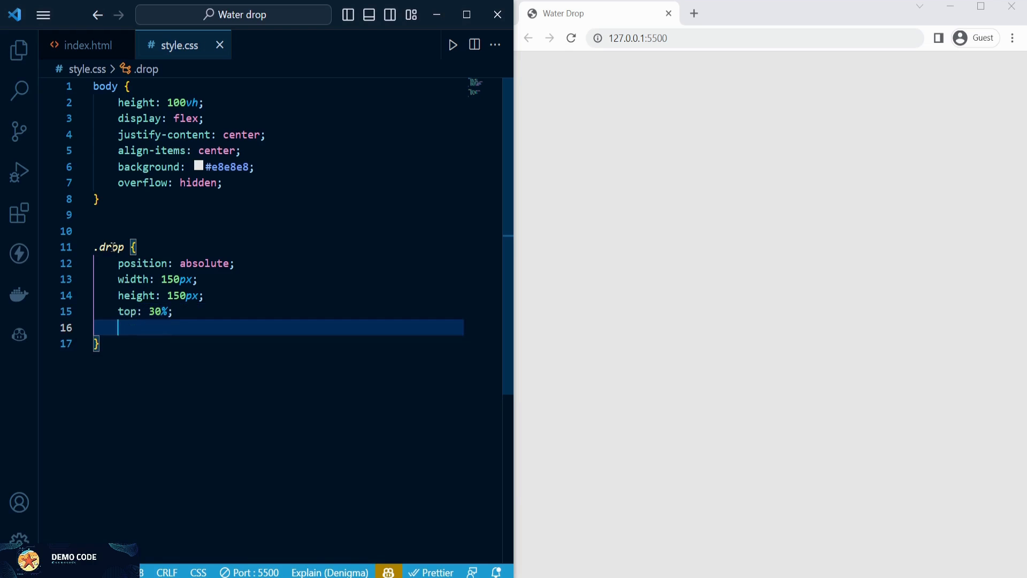
text(left: 35;)
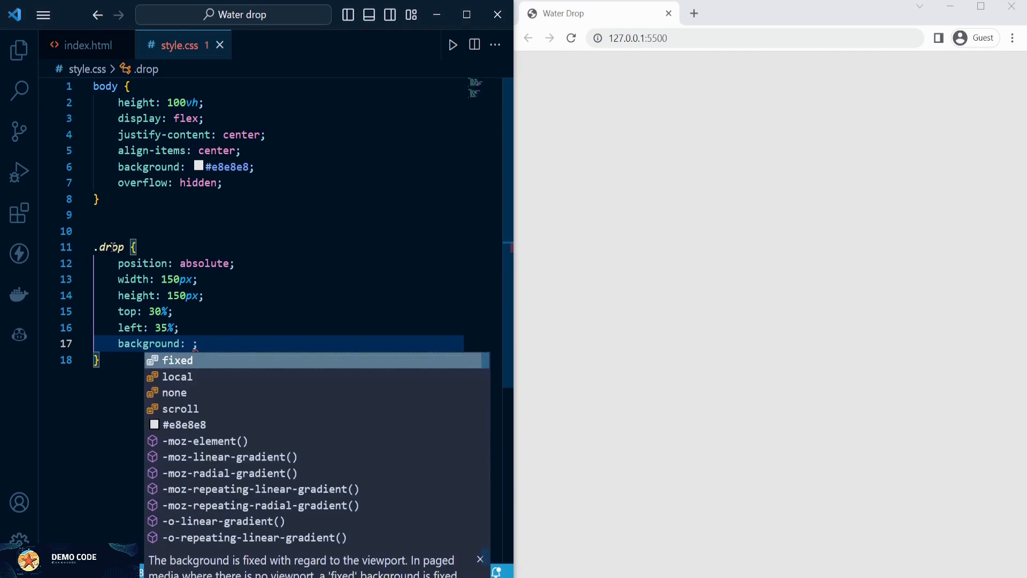
- Make .drop transparent with border-radius 57% 43% 37% 63% / 45% 52% 48% 52% and begin its box-shadow
text(transparent)
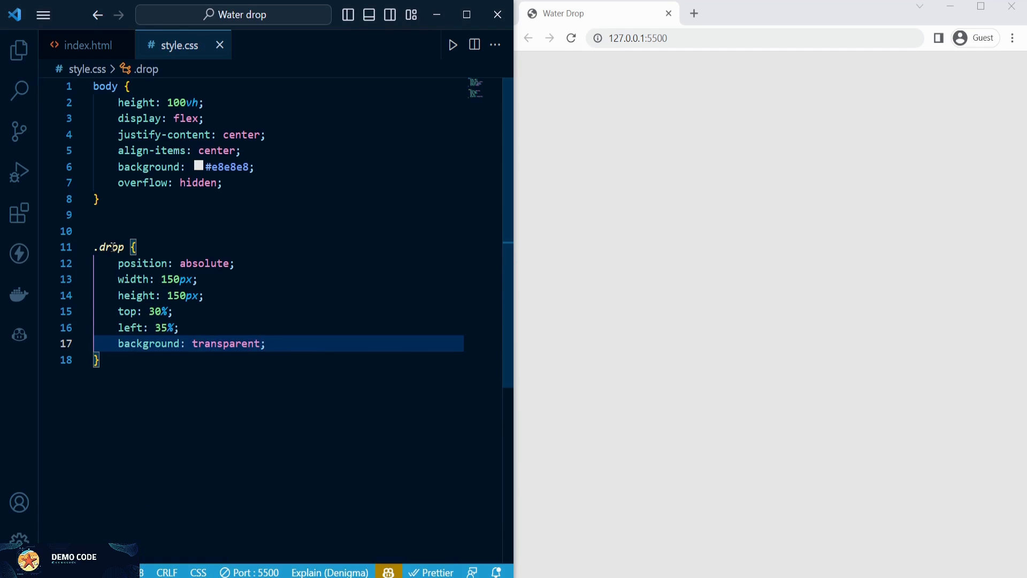
text(border-radius: 57;)
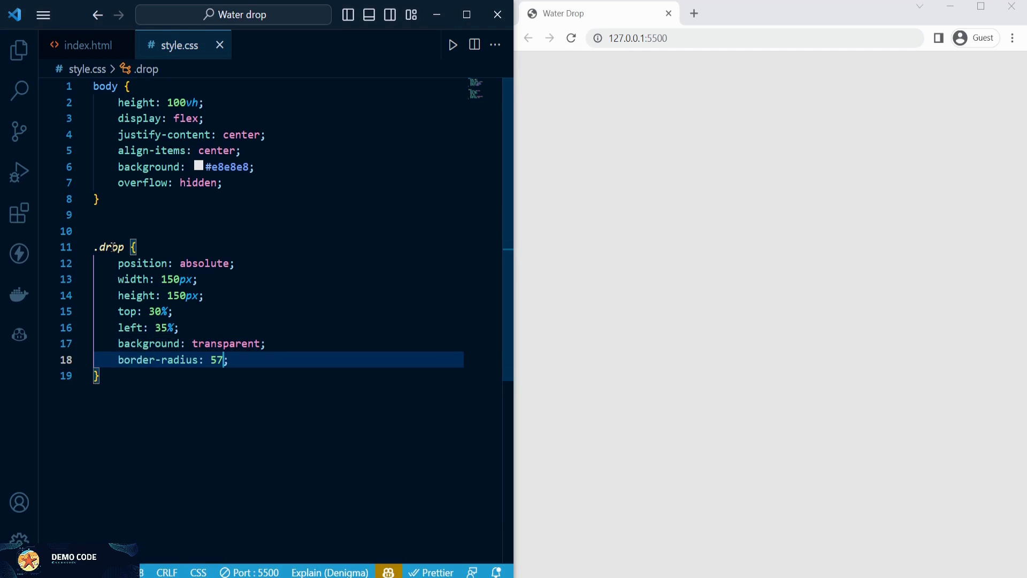
text(43)
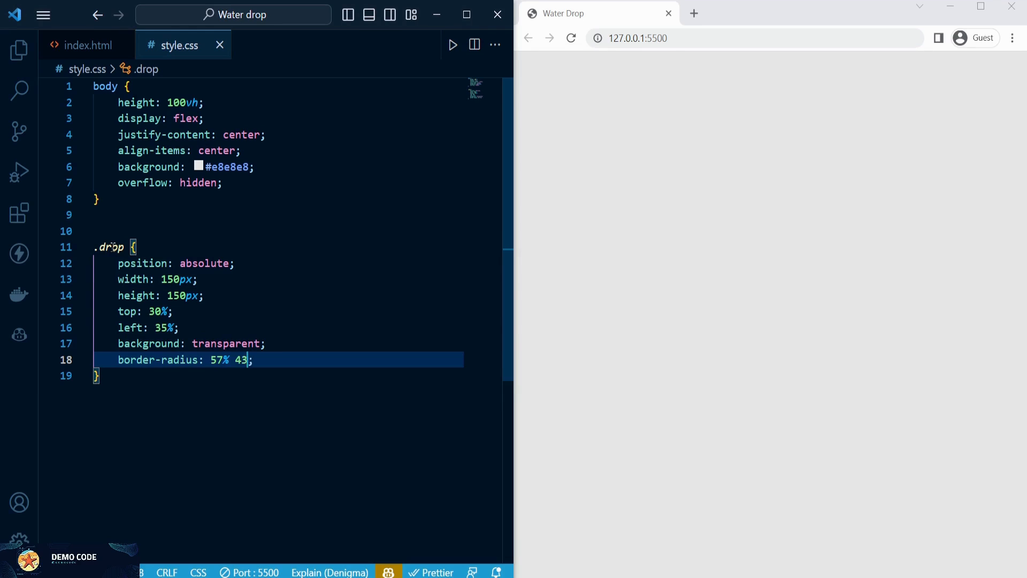
text(37% 63%)
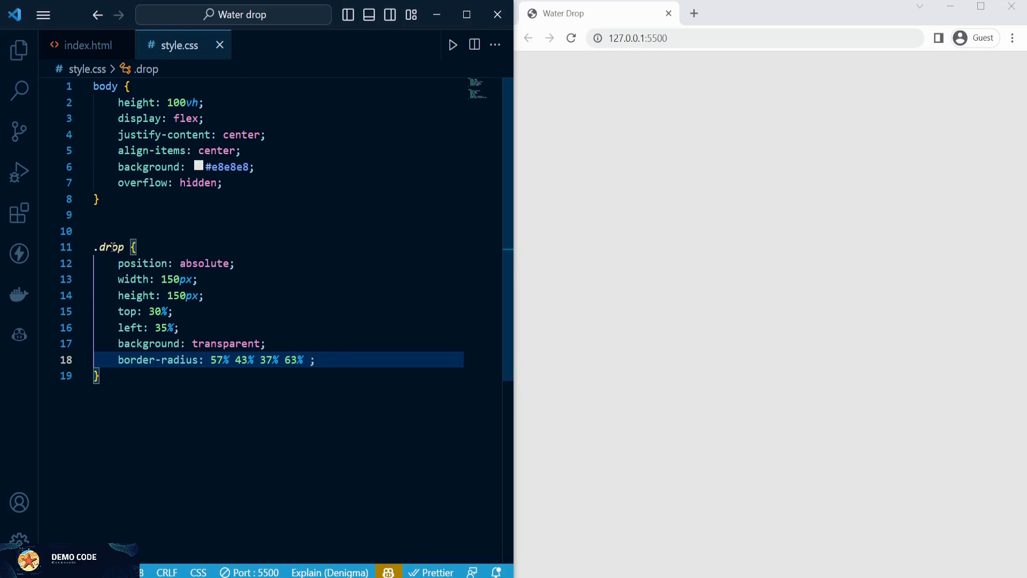
text(/ 45%)
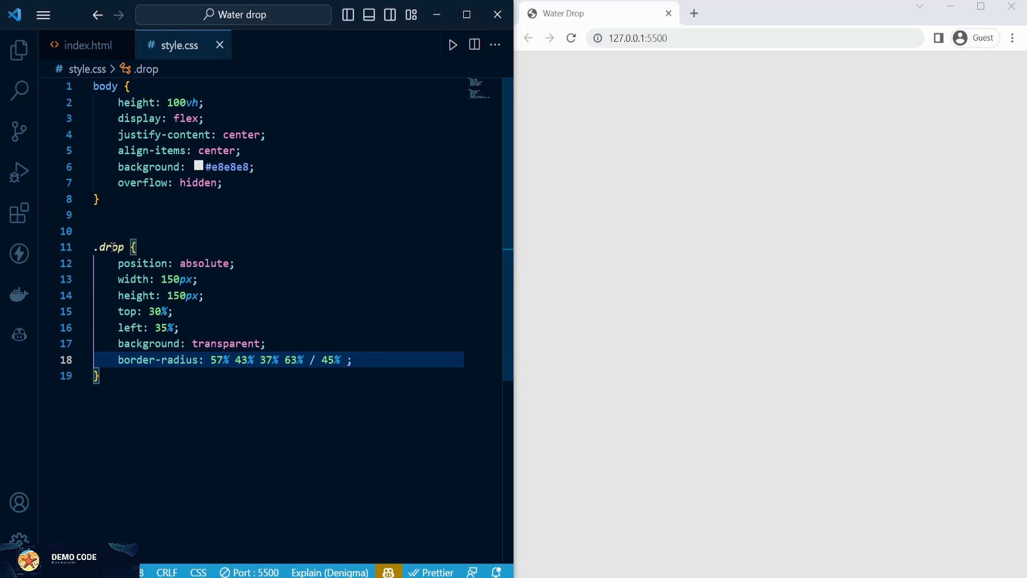
text(52% 48)
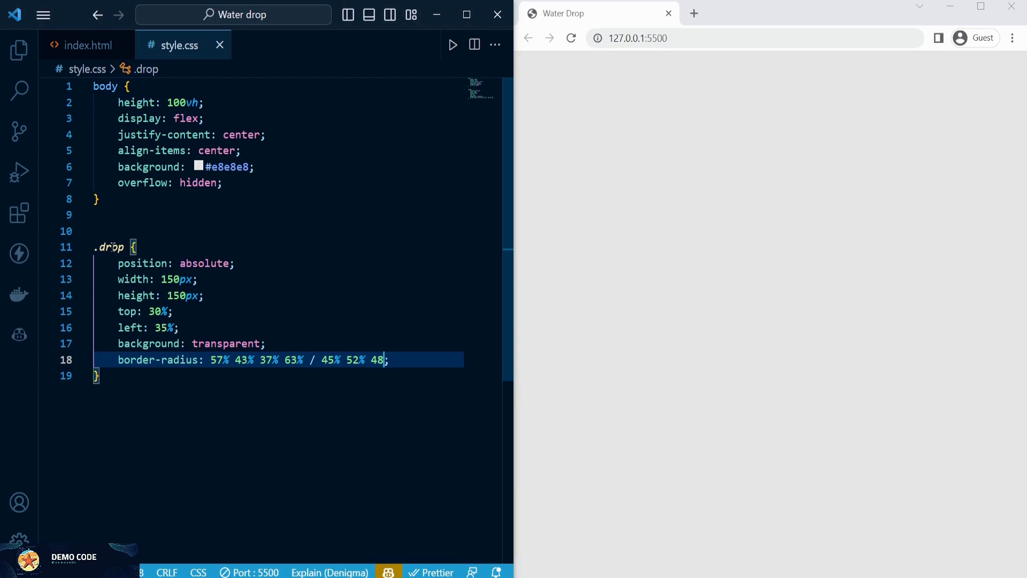
text(52%)
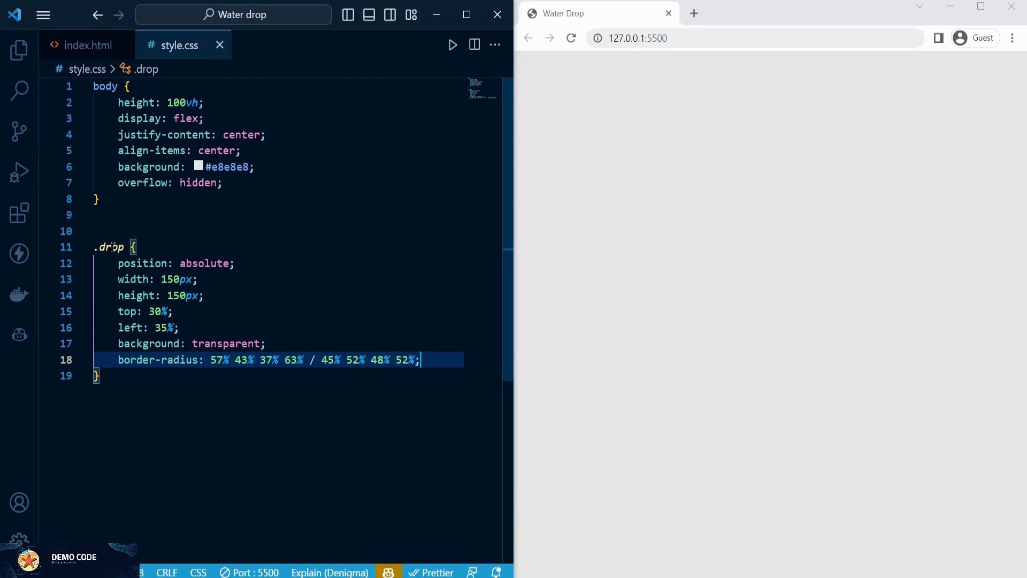
text(box-shadow: inset ;)
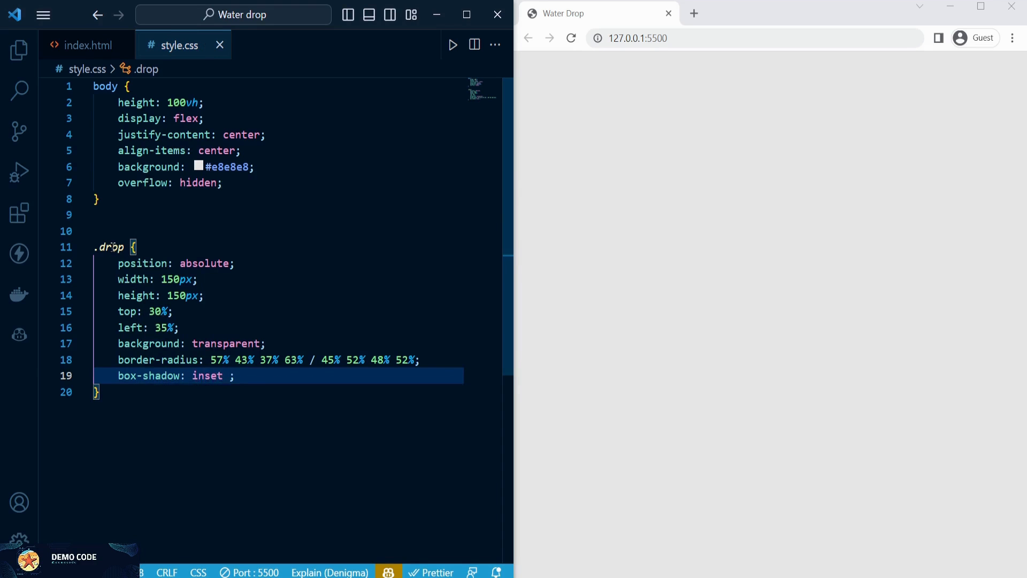
- Give .drop soft dark outer shadows: 10px 10px 10px and 15px 25px layers in low-alpha black
text(10px 10px)
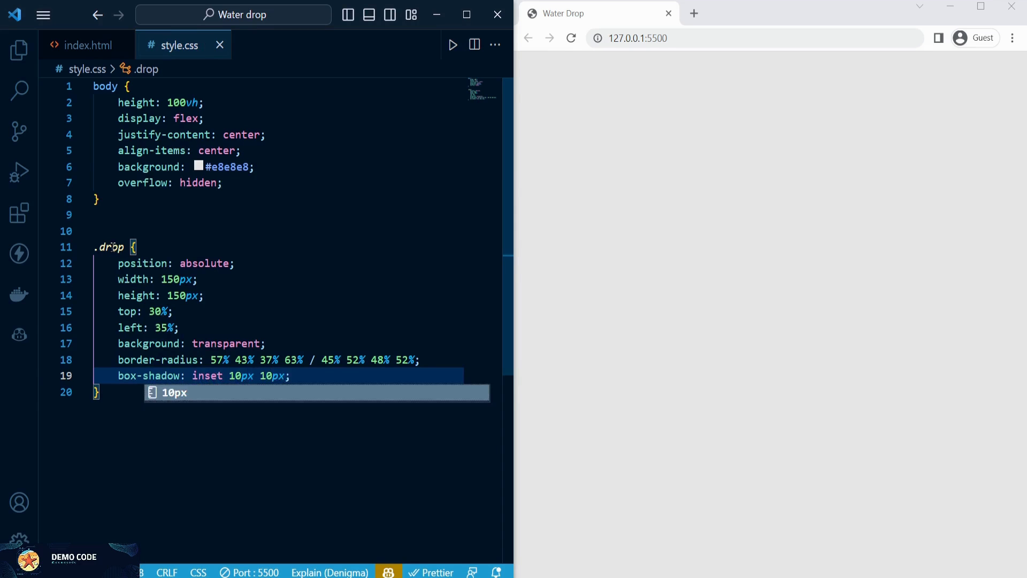
text(10px)
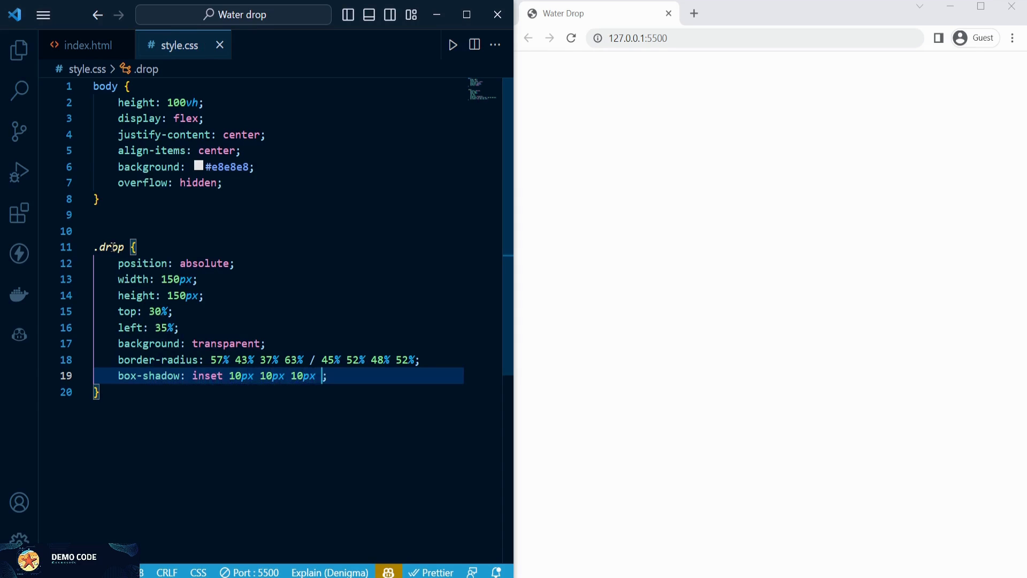
text(rgba()
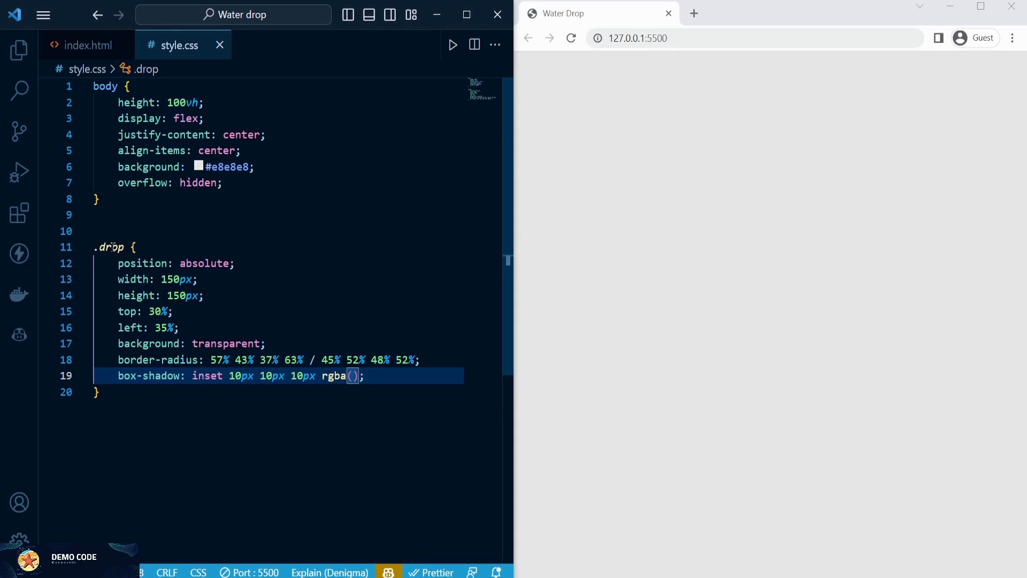
text(0,0)
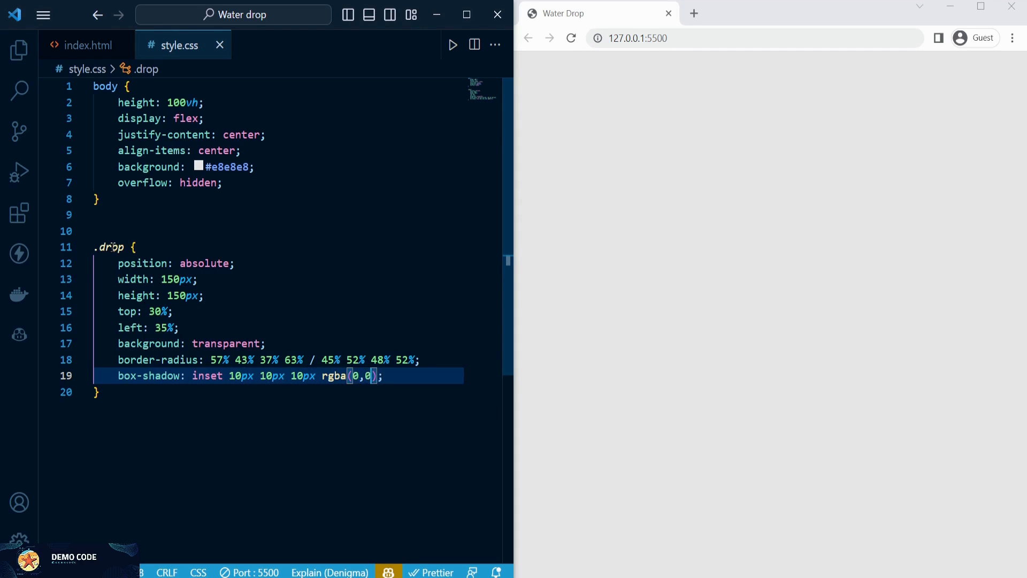
text(,0,0.05)
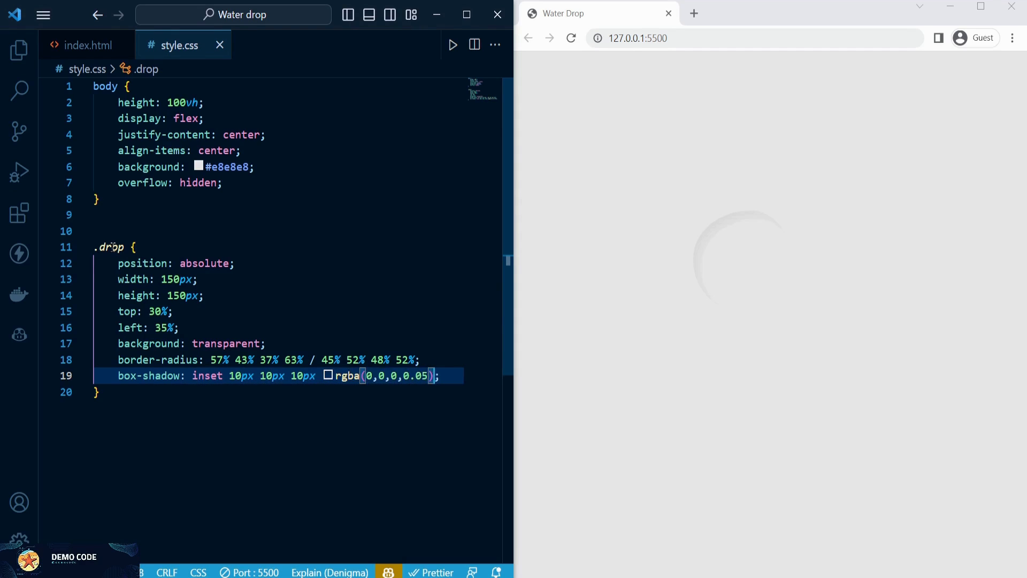
text(,)
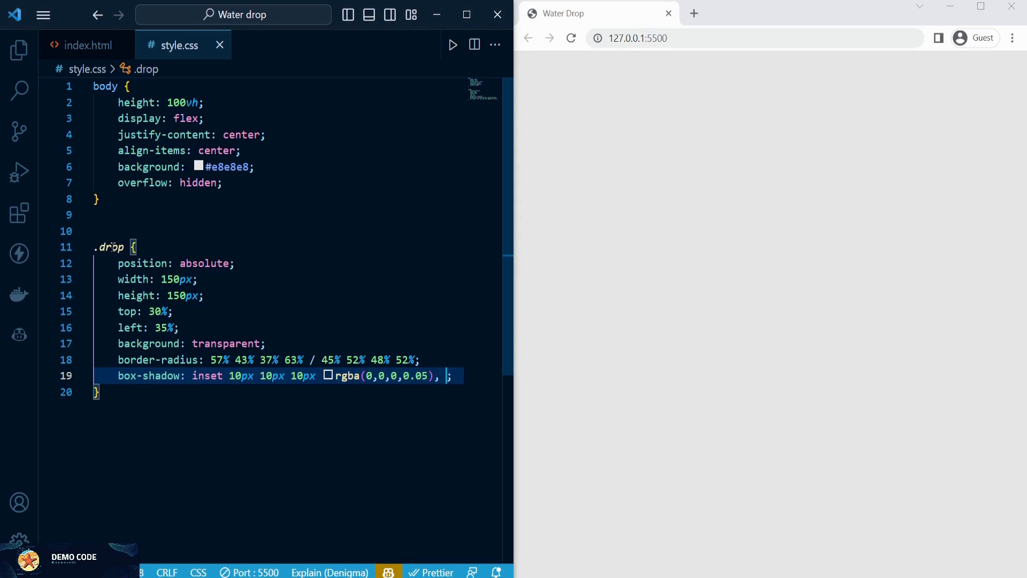
text(15px)
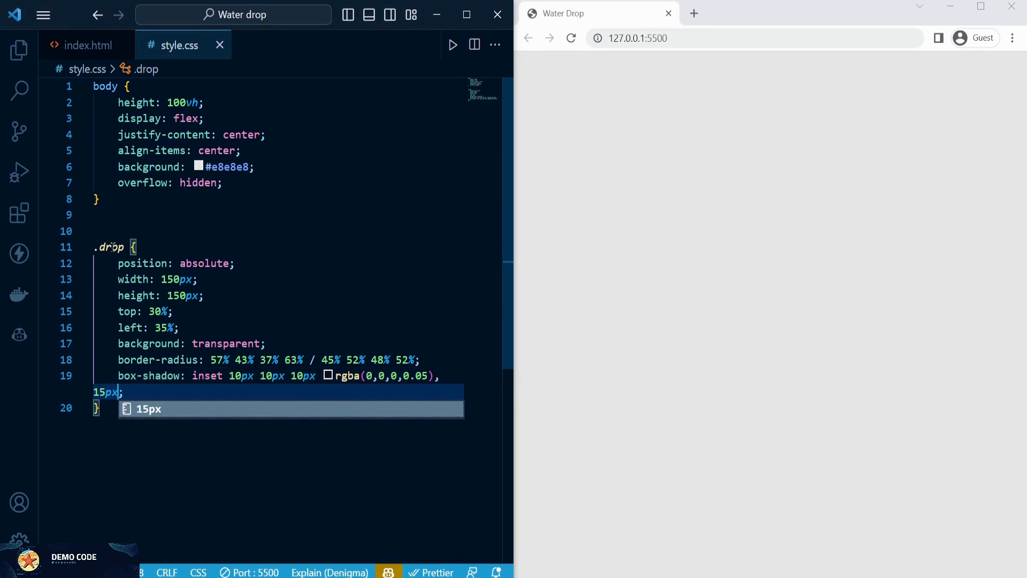
text(25px 10px rgba(0,0,0,0)
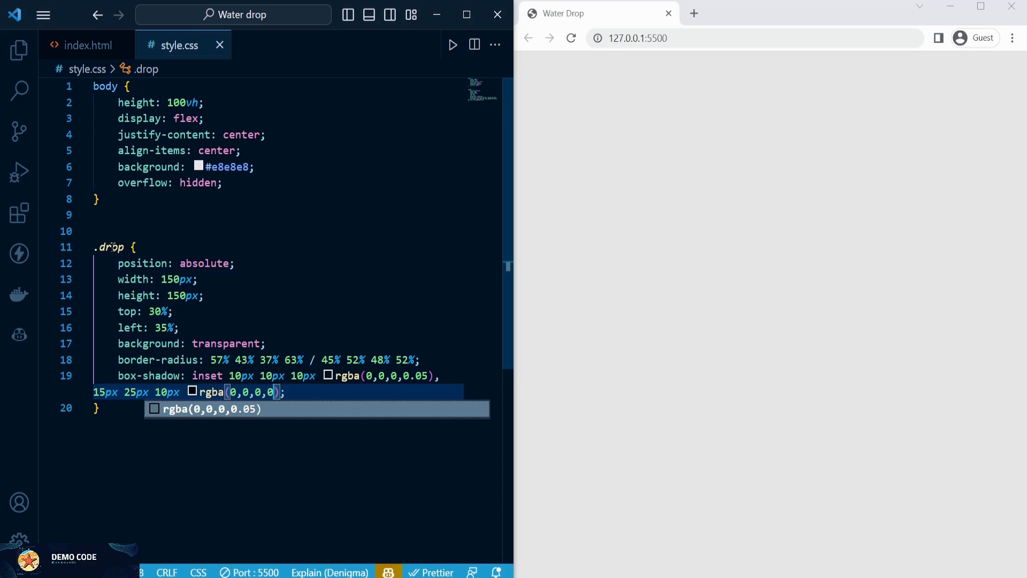
text(.1)
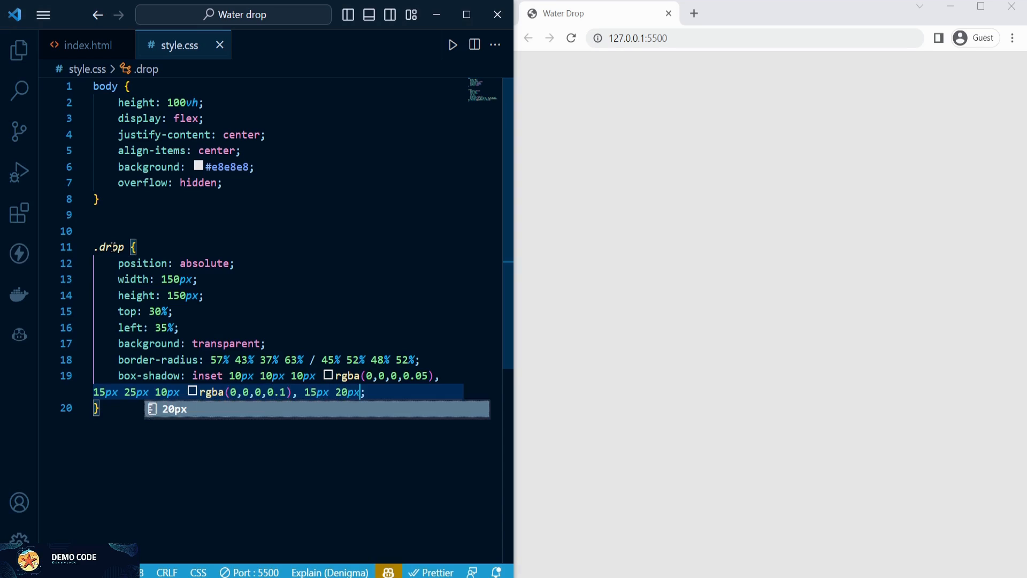
text(20px n)
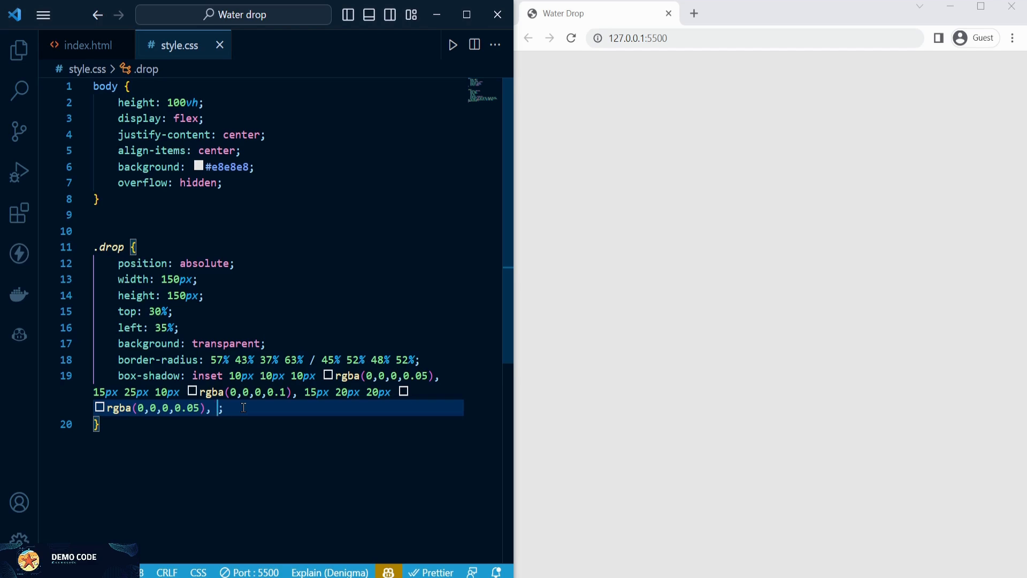
- Add an inset -10px highlight in rgba(237,237,237,0.9) and begin the animation property
text(inset -10px -10px 15px rgba)
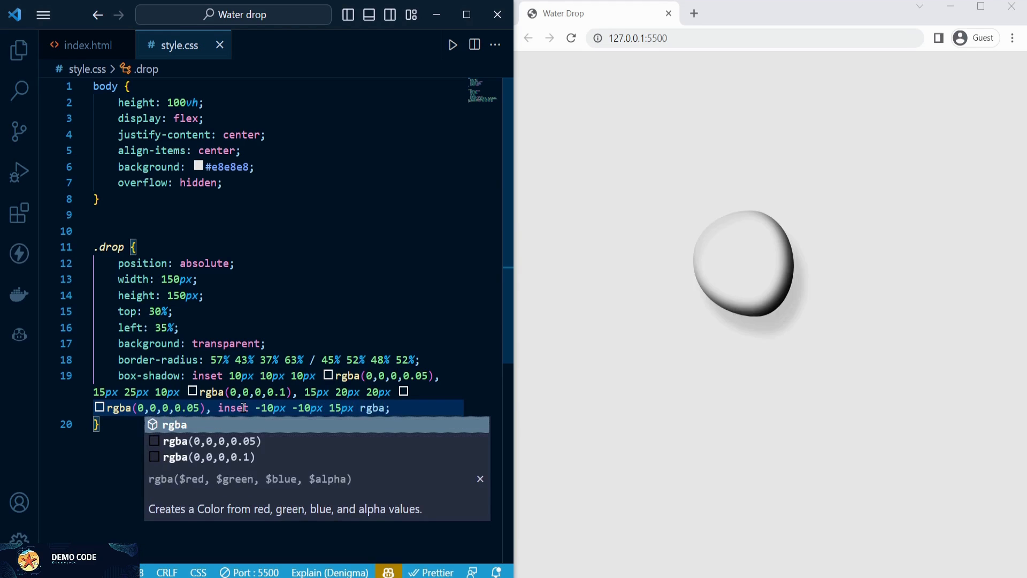
text(237,)
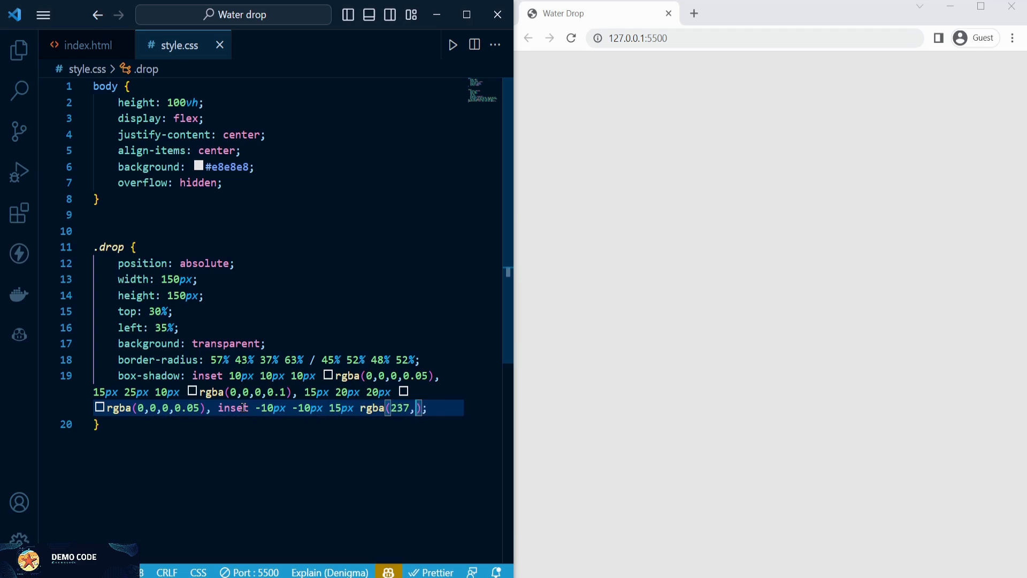
text(237,237,)
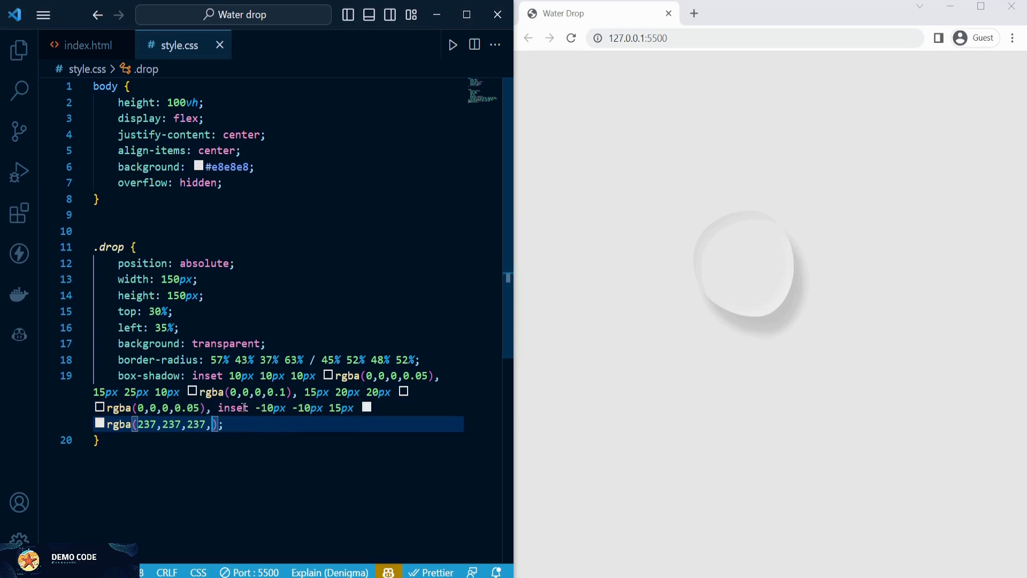
text(0.9)
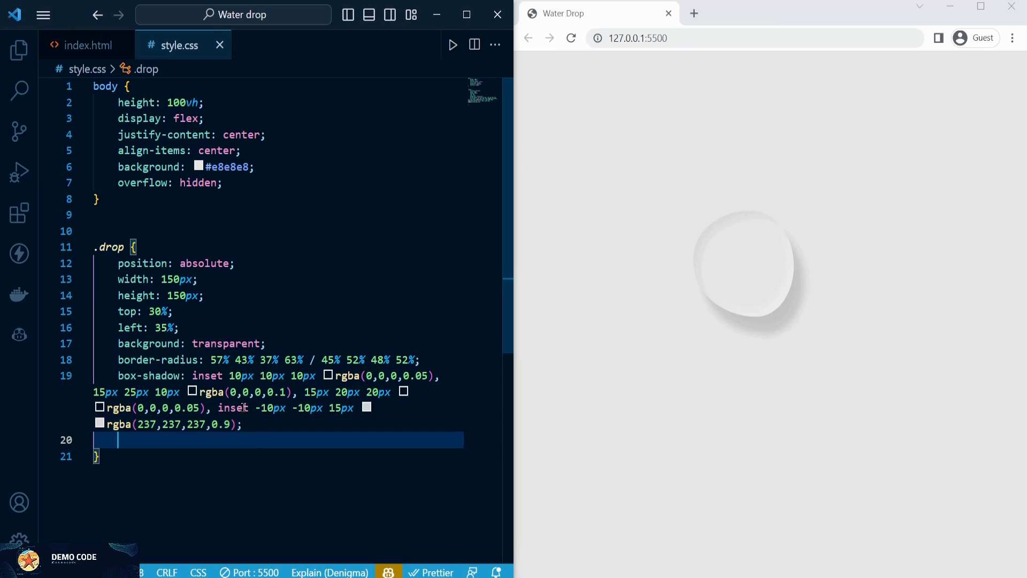
text(animation: anim ;)
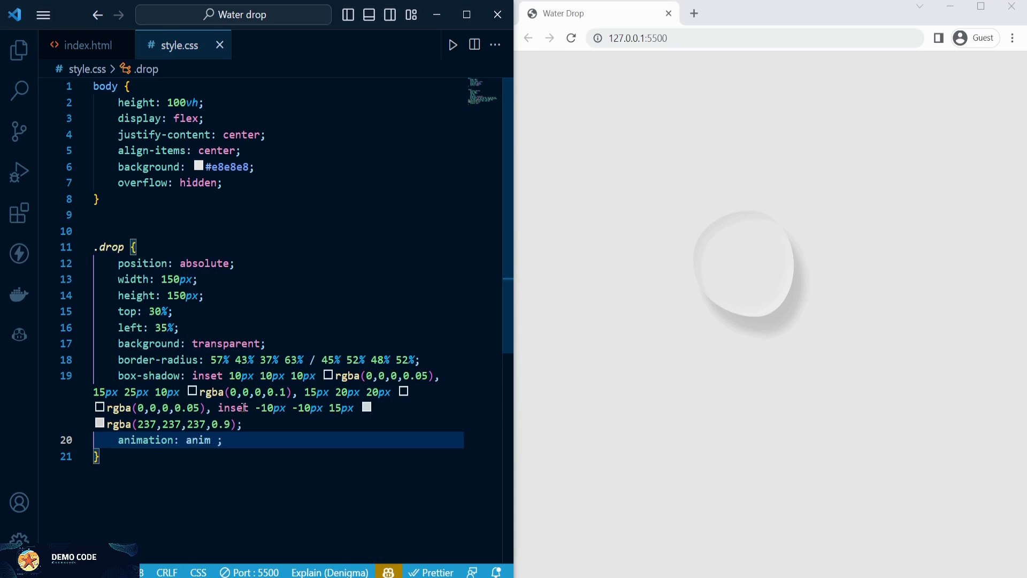
- Finish the animation as 1s infinite alternate and leave room after the .drop rule
text(1s infinite)
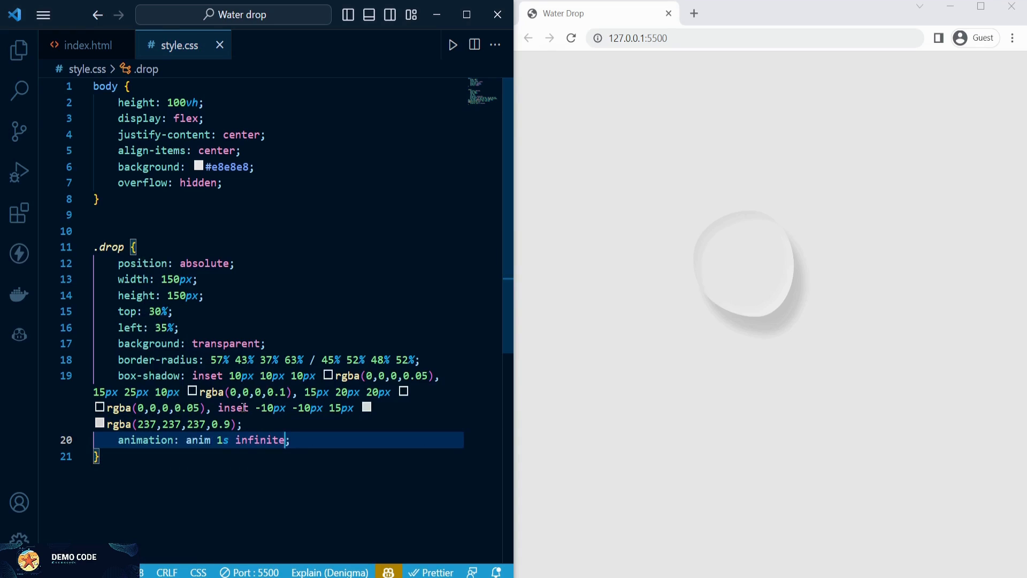
text(alternate)
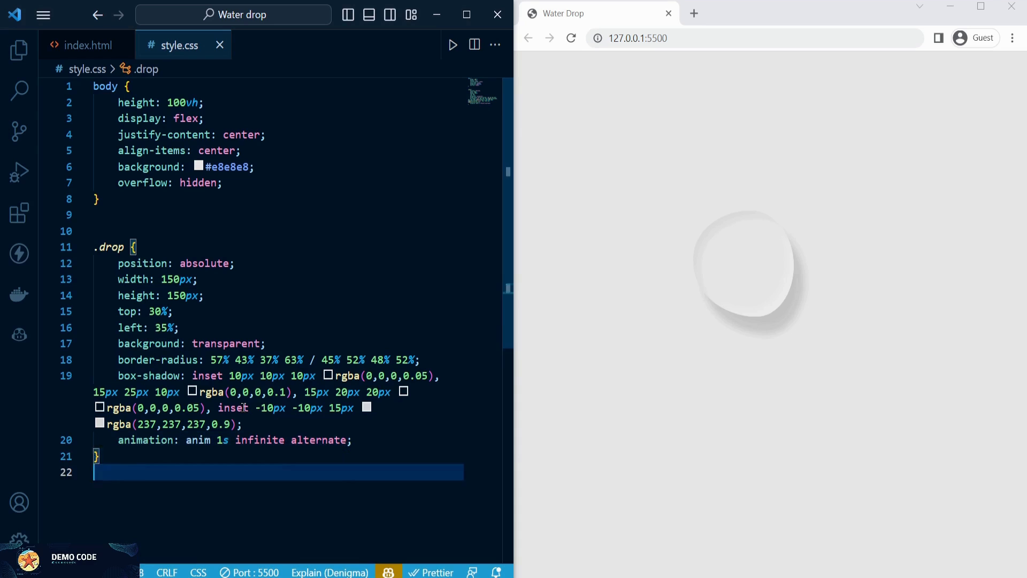
key(enter)
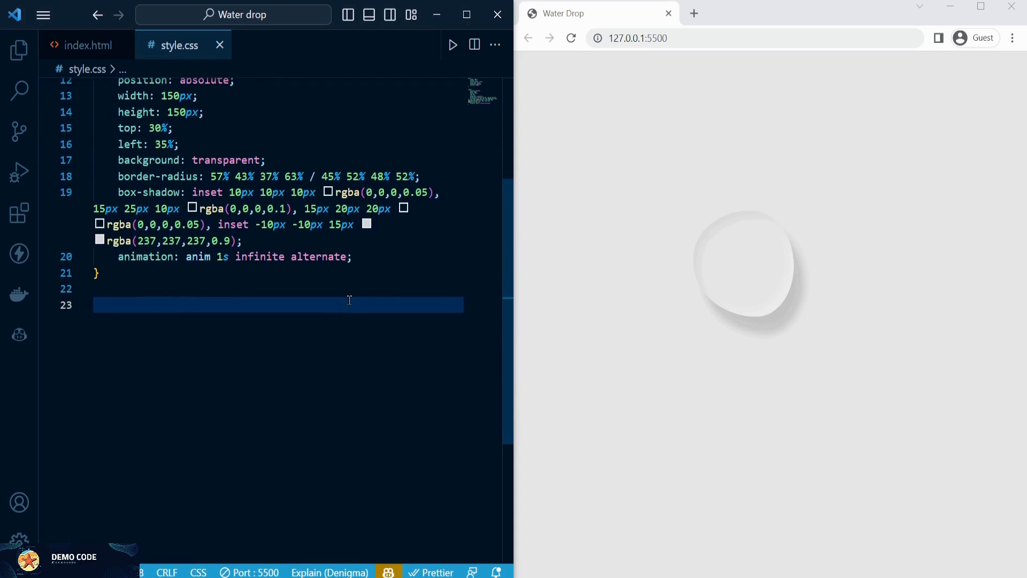
- Add a .drop:before rule positioned at left 25px, top 35px, sized 20px square
text(.dr)
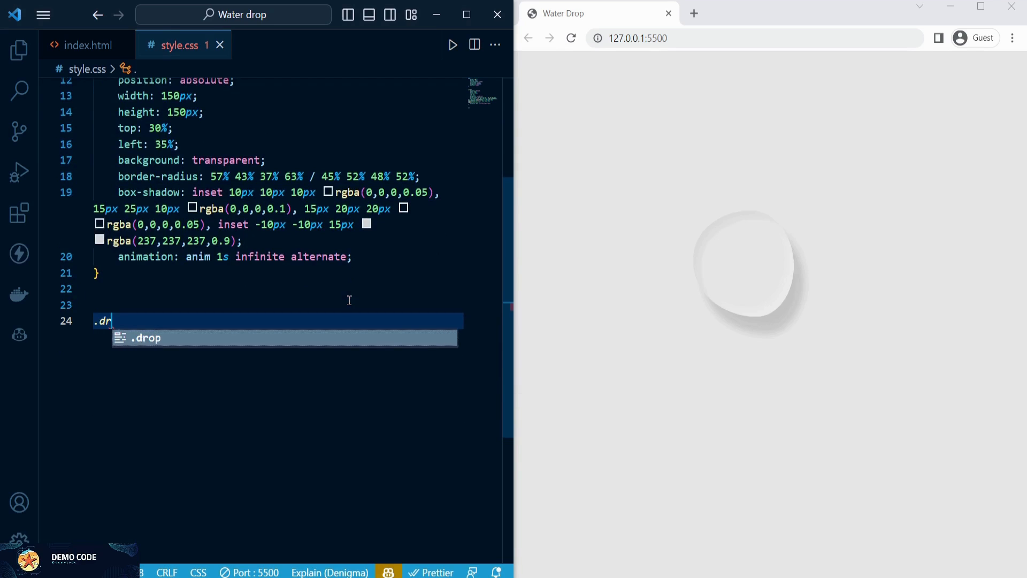
text(op:)
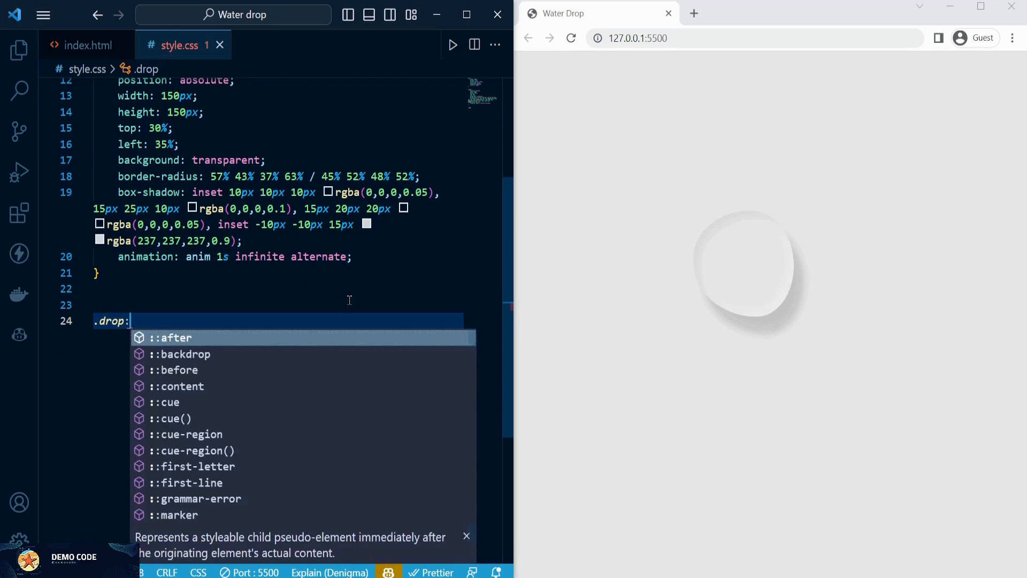
text(before {)
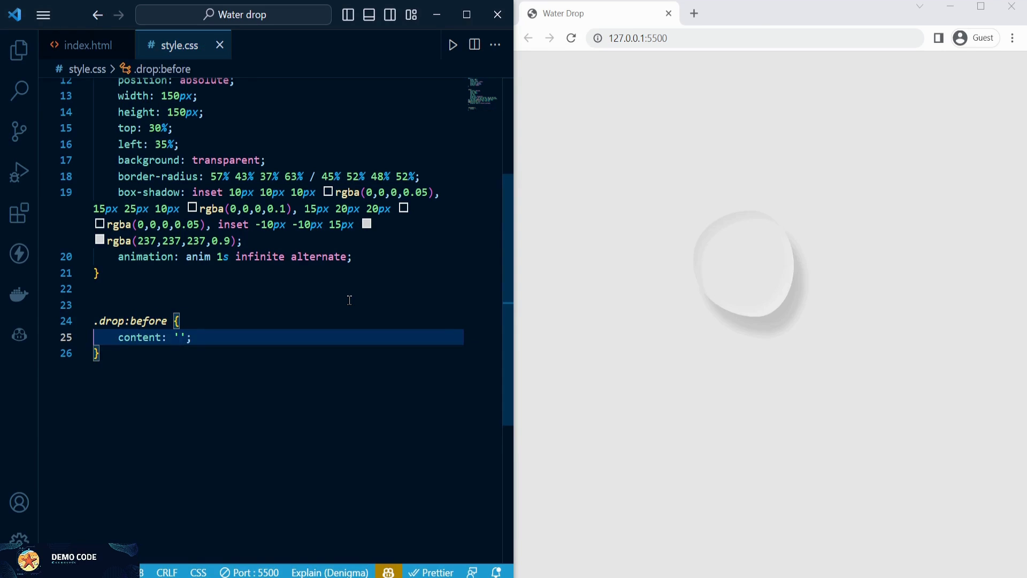
text(position: absolute;)
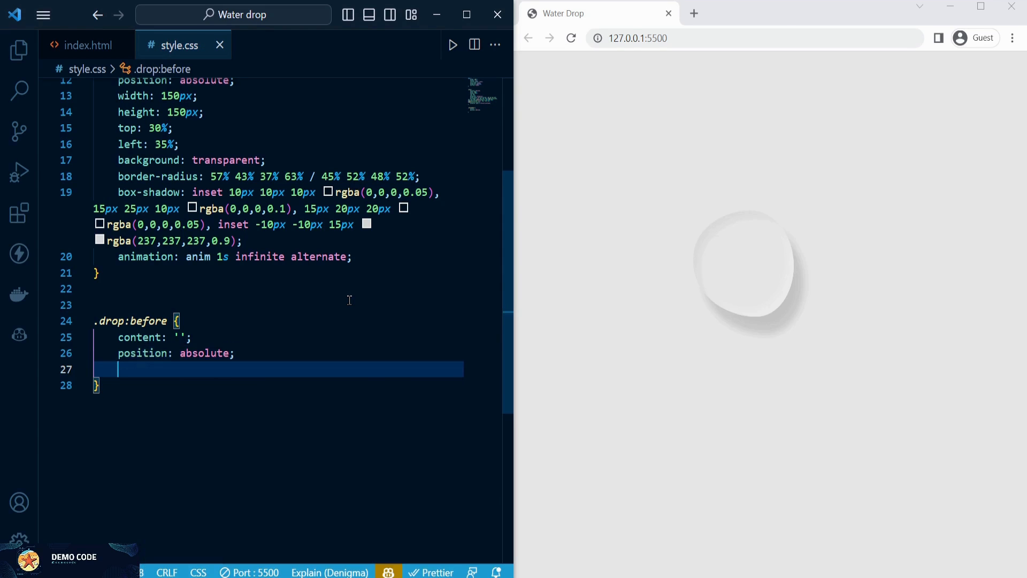
text(left: 25px;)
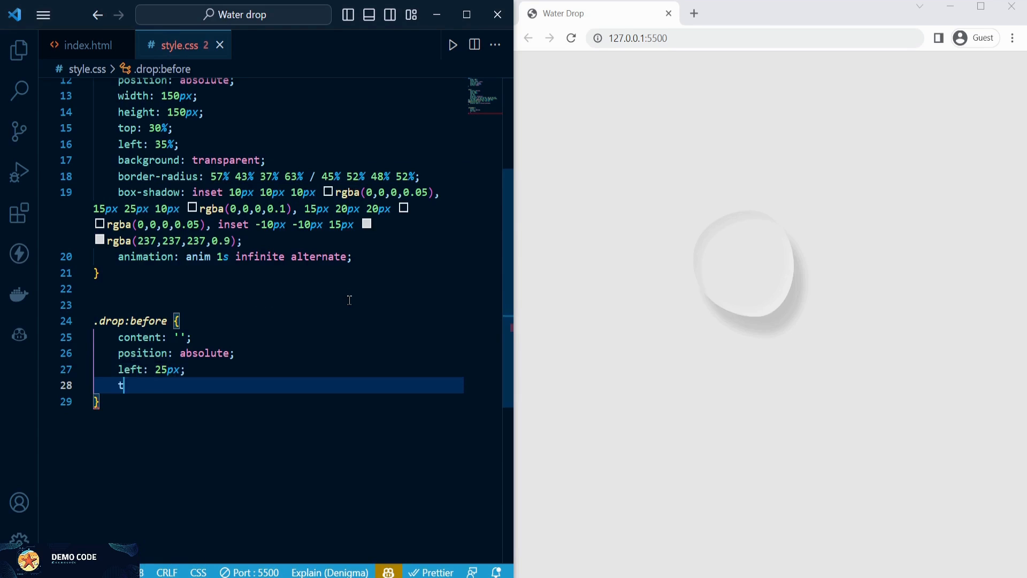
text(top: 35px;)
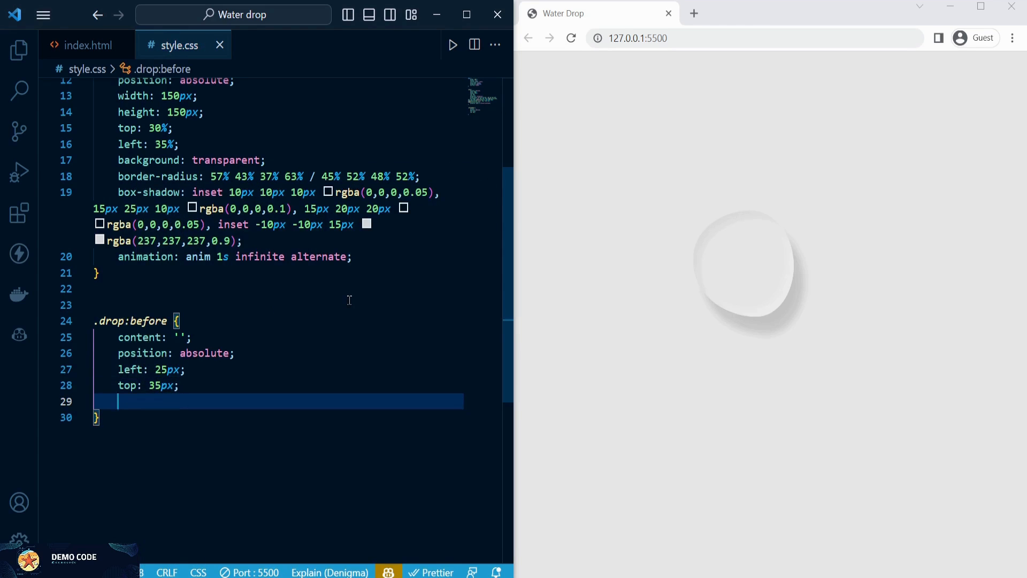
text(width: ;)
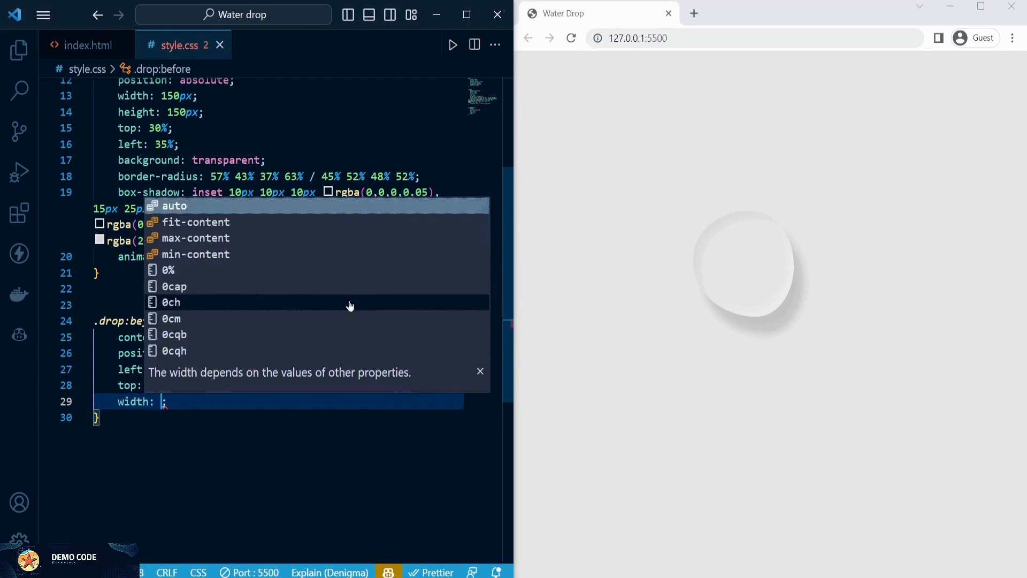
text(20px;)
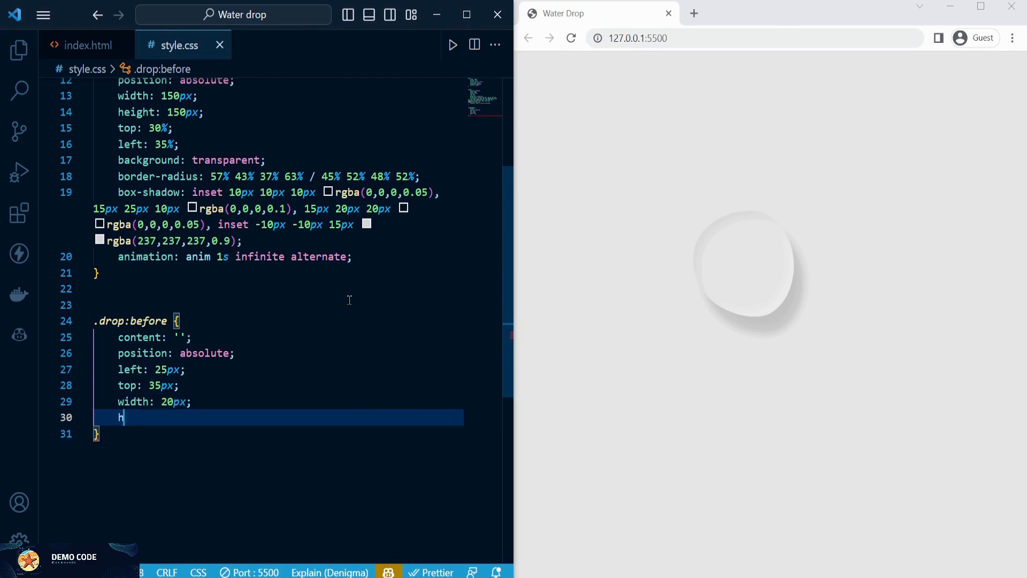
text(eight: 20px;)
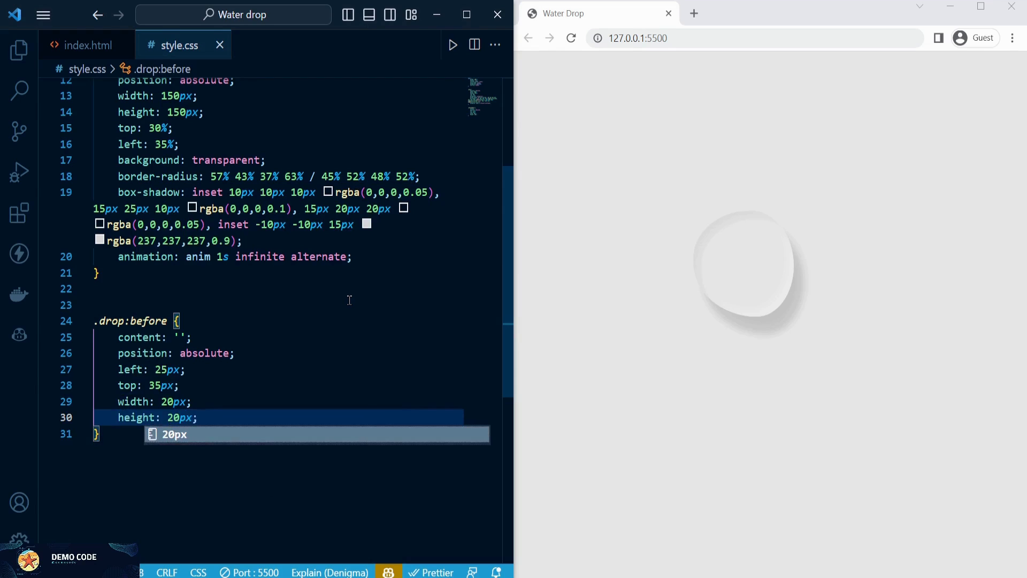
- Give the :before spot border-radius 42% 58% 37% 63% / 40% 43% 57% 60% and a #fff background
text(border-radius: ;)
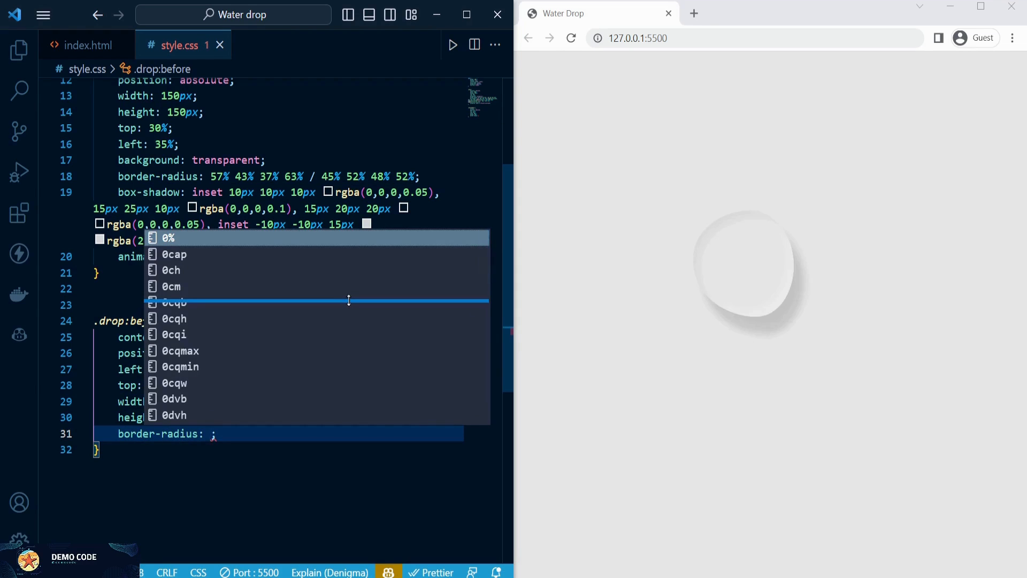
text(42% 58)
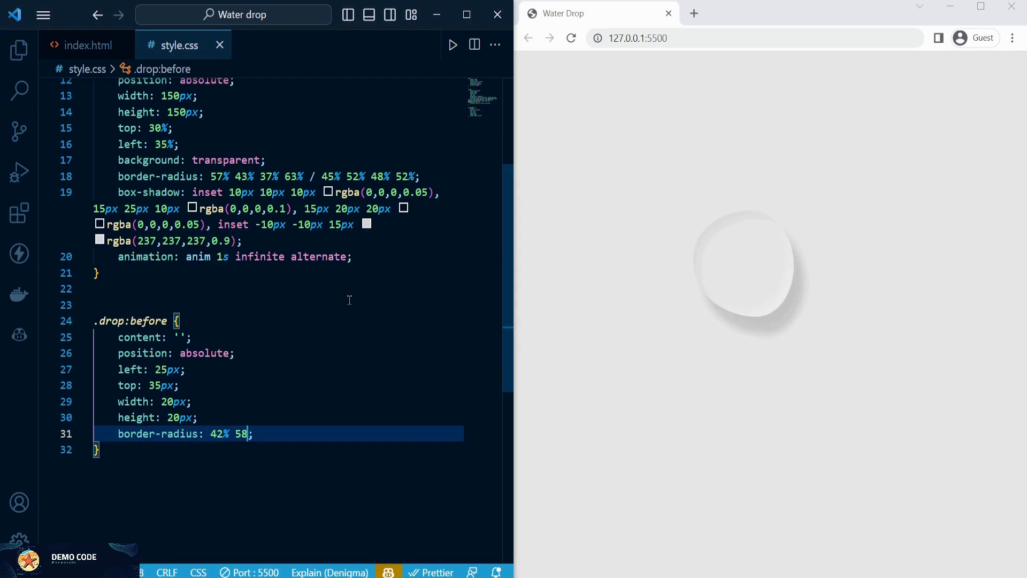
text(37%)
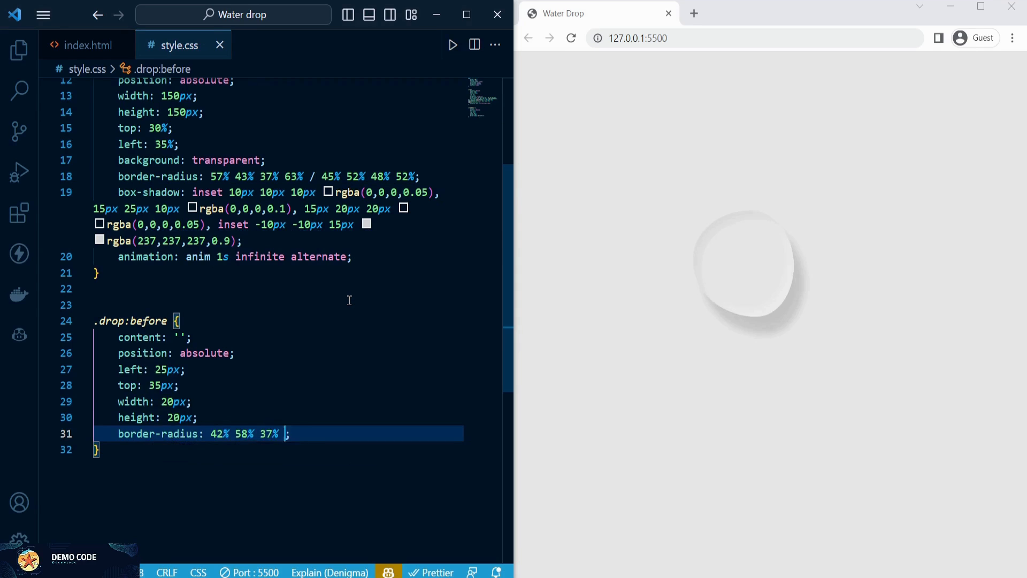
text(63% /)
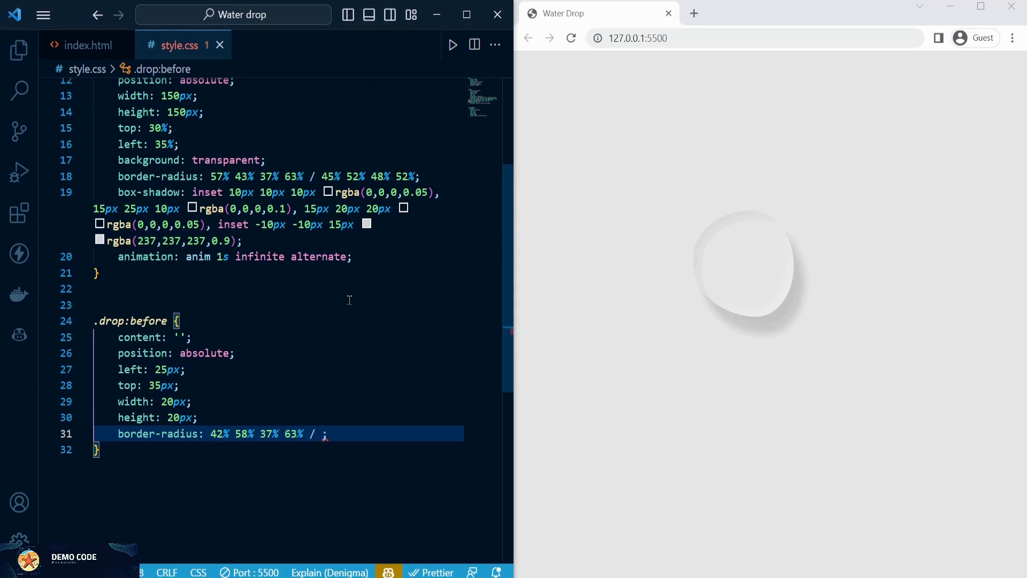
text(40% 43)
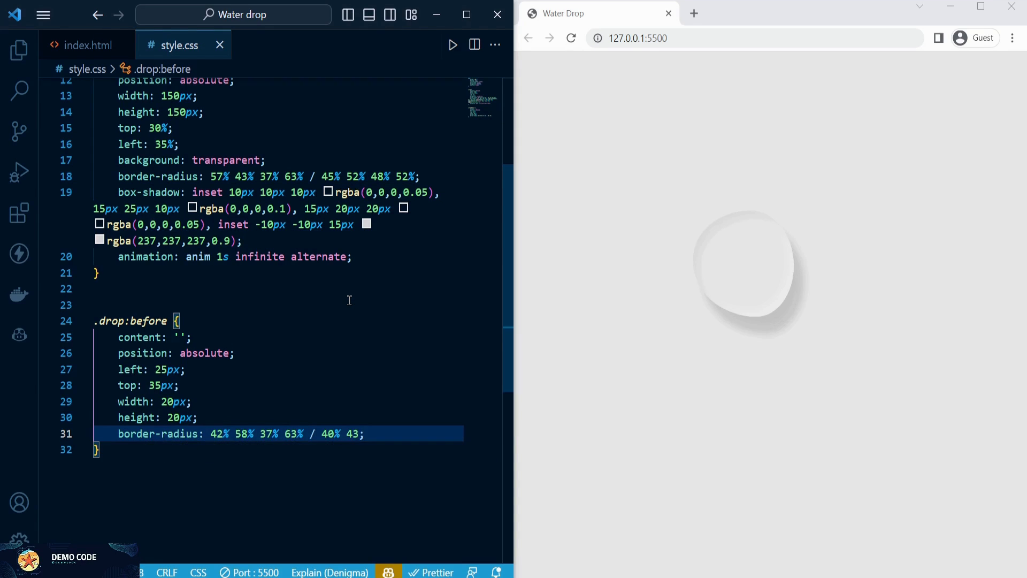
text(57%)
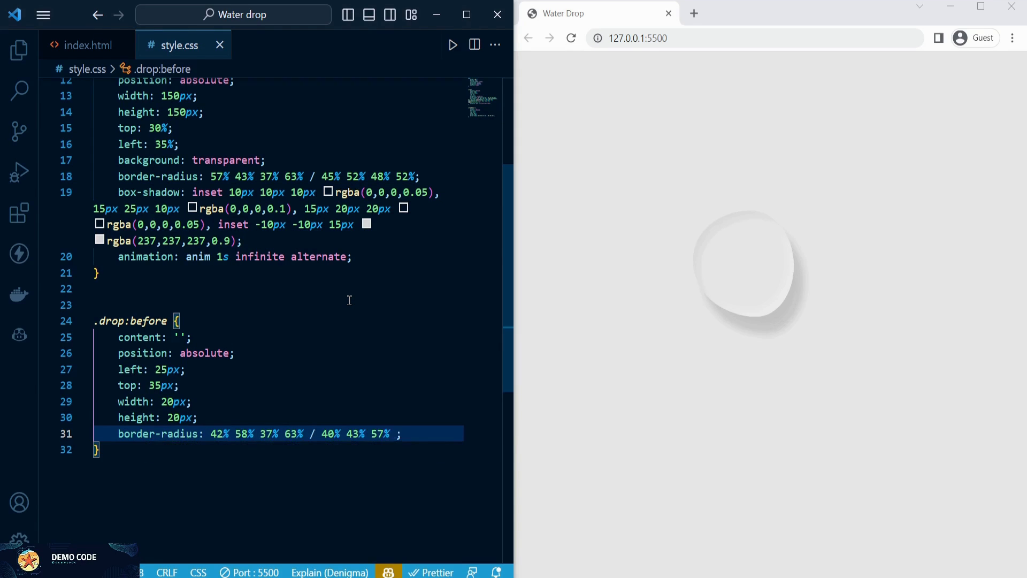
text(60%)
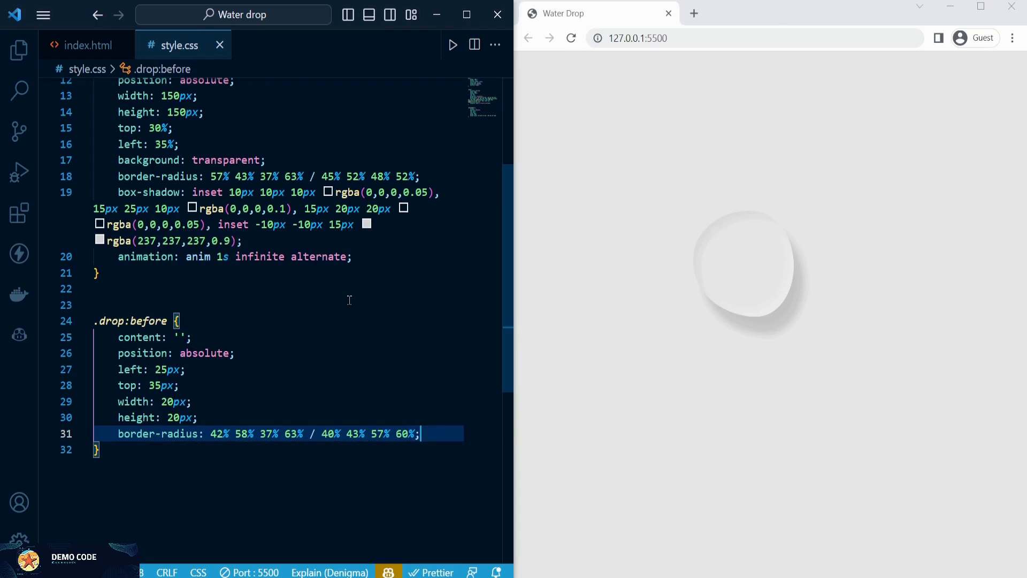
text(bac)
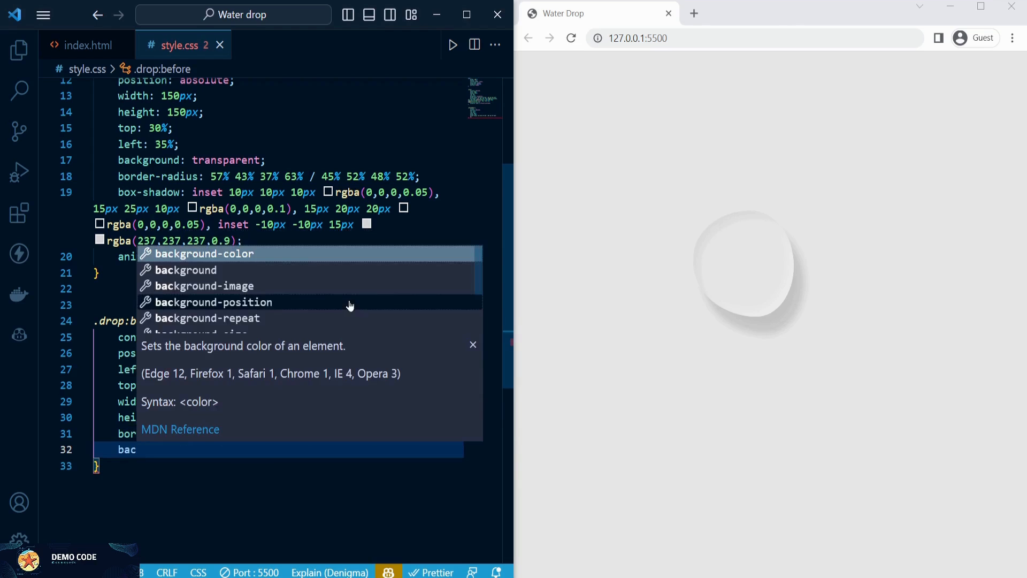
text(#fff;)
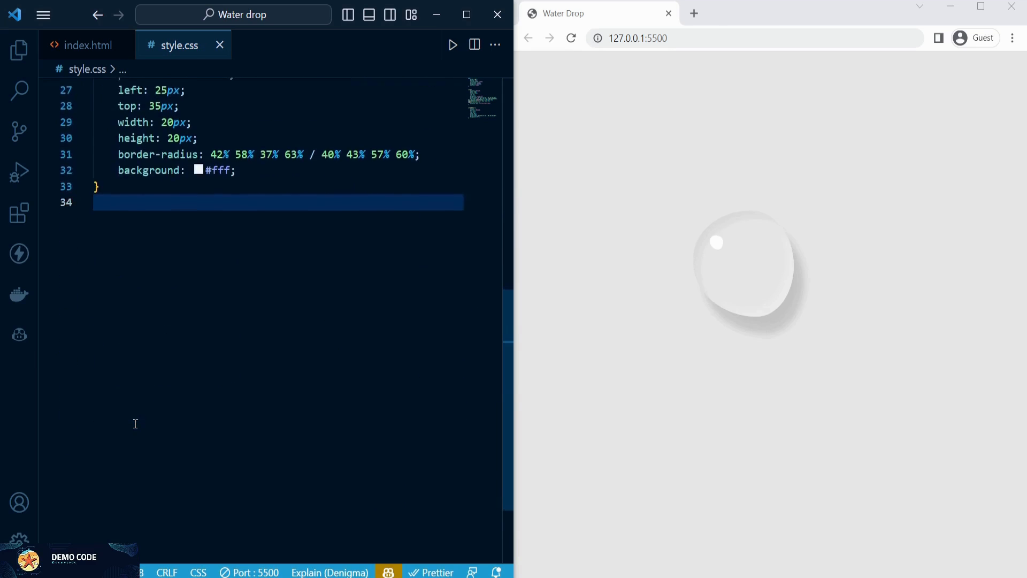
- Add a .drop:after rule positioned absolute at left 60px, top 25px, sized 10px square
text(.drop:after {)
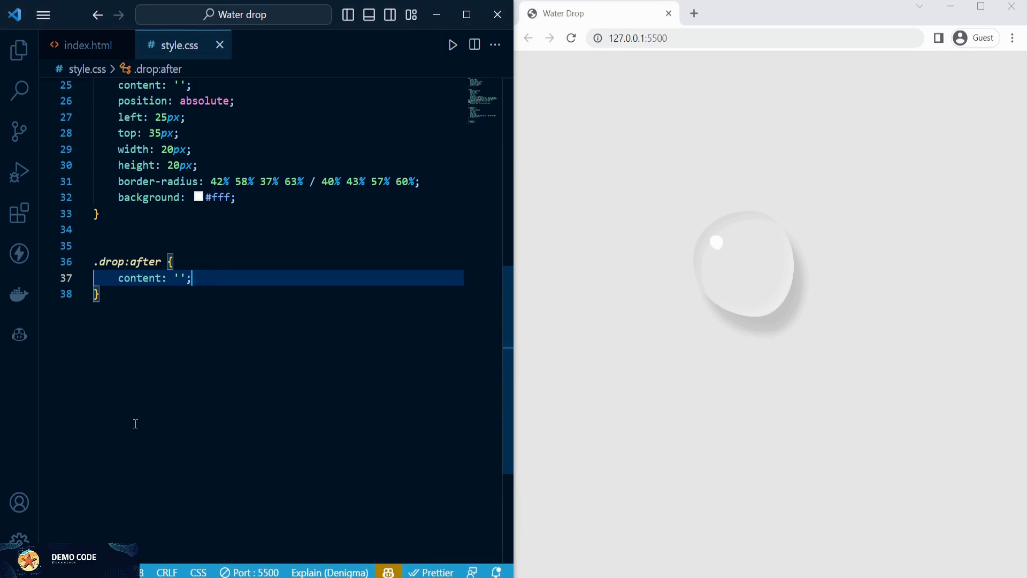
text(position: absolute;)
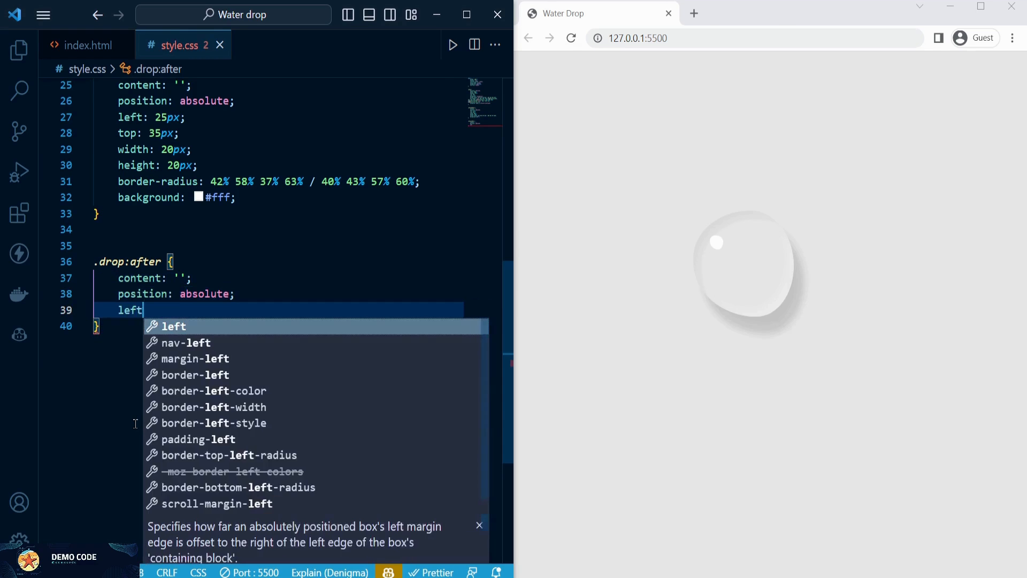
text(: 60px;)
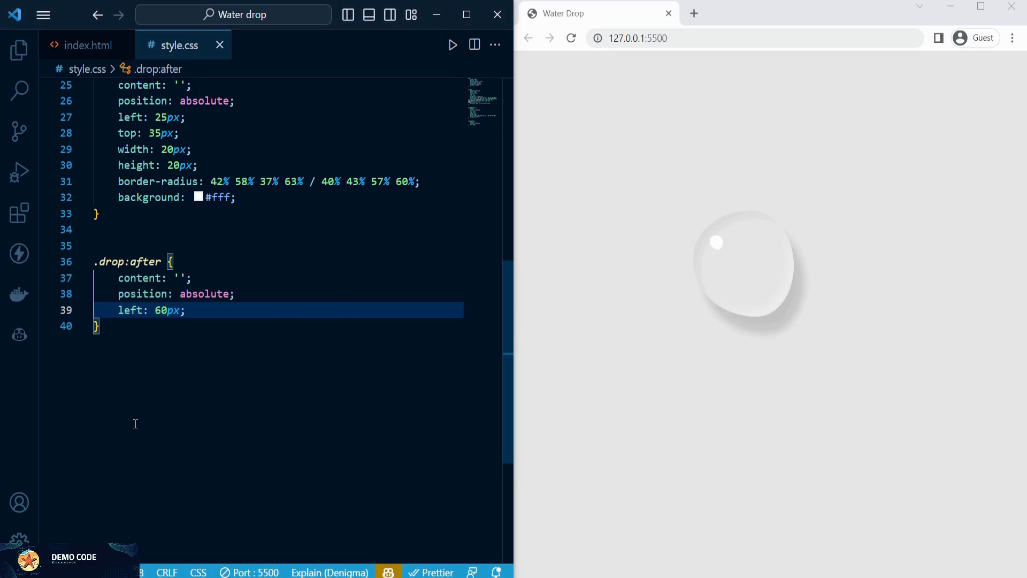
text(top: 25p;)
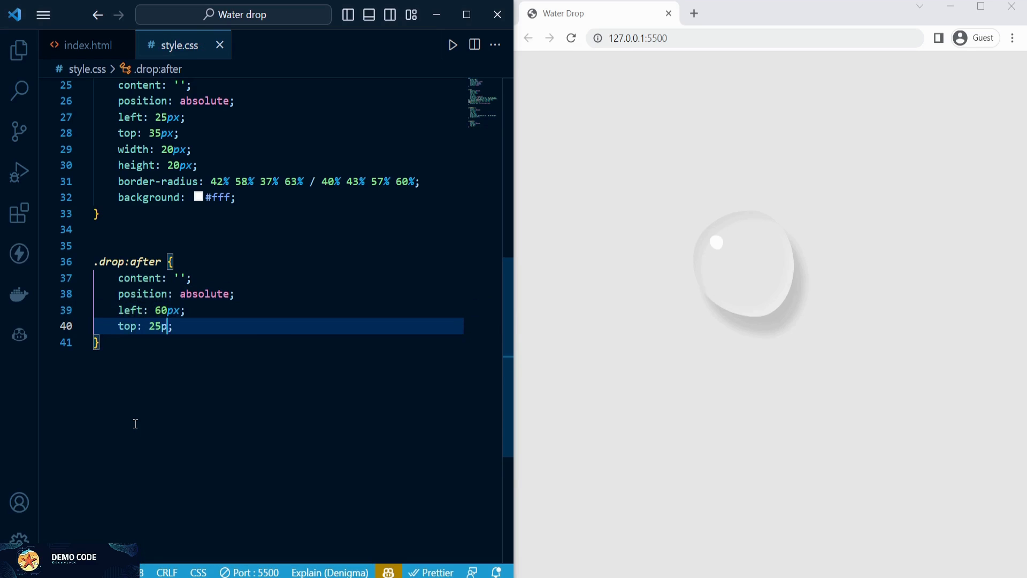
text(width: 10px;)
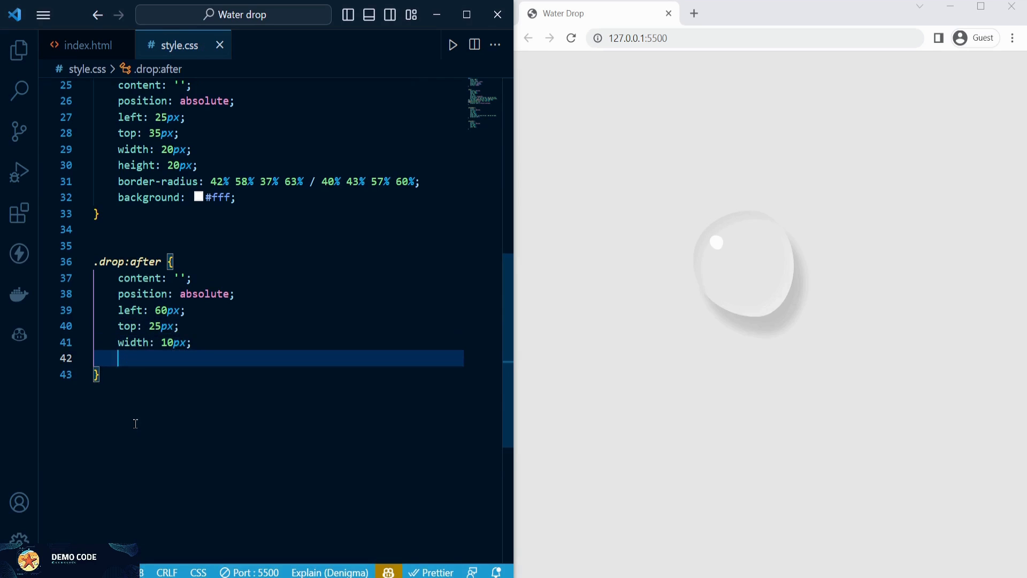
text(height: 10;)
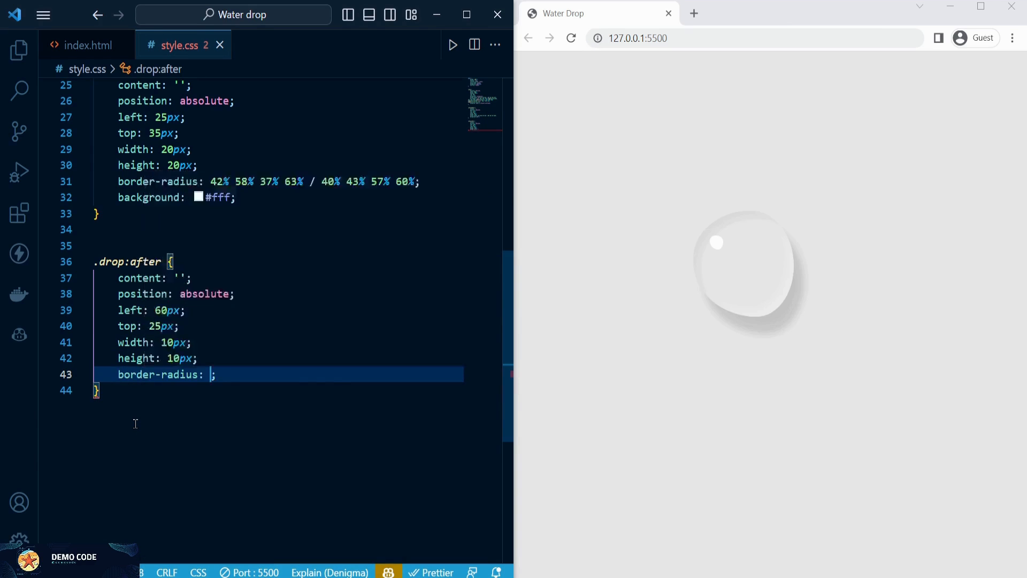
- Give the :after spot the same blob border-radius and a #fff background
text(42%)
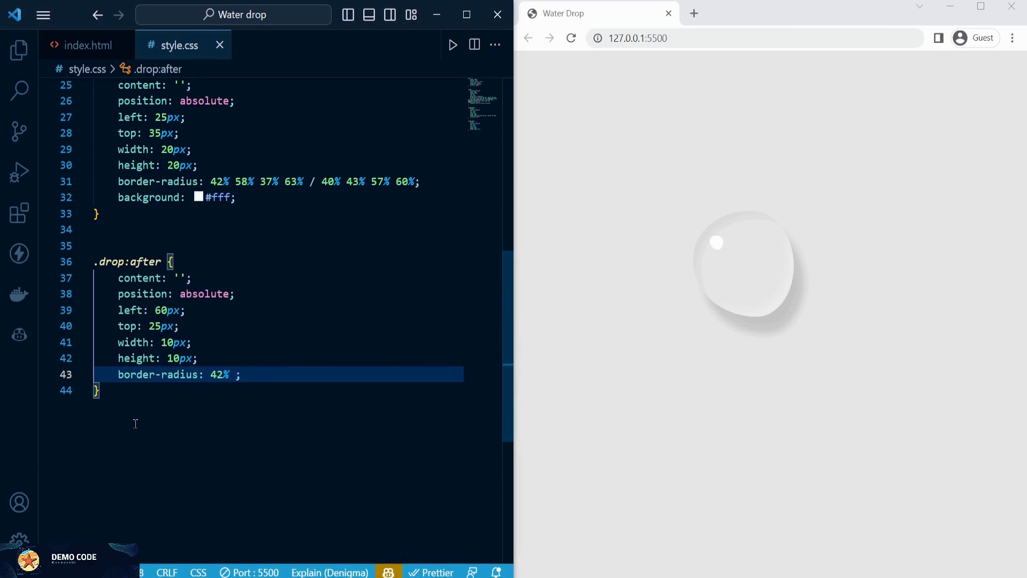
text(58% 37%)
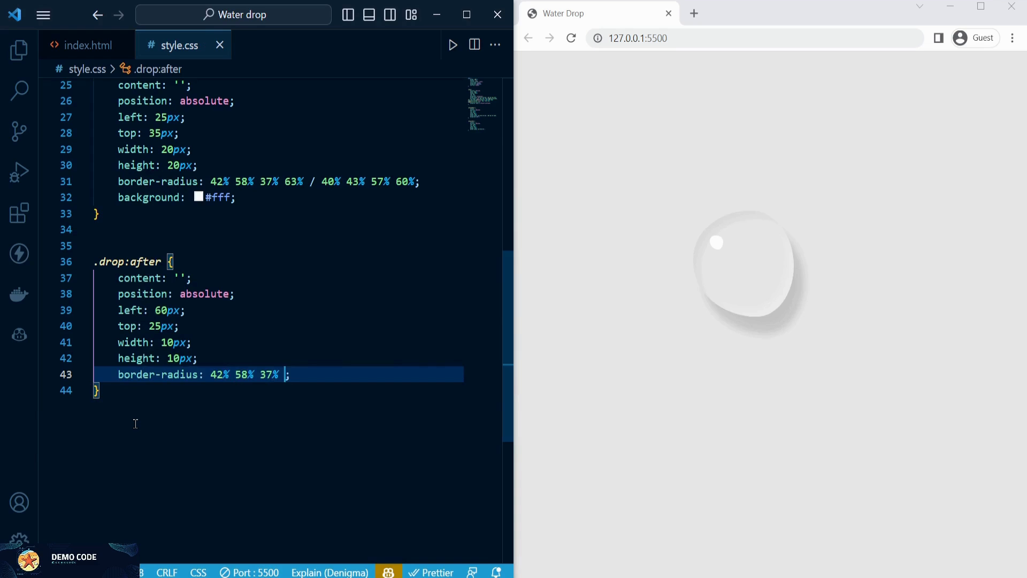
text(63% /)
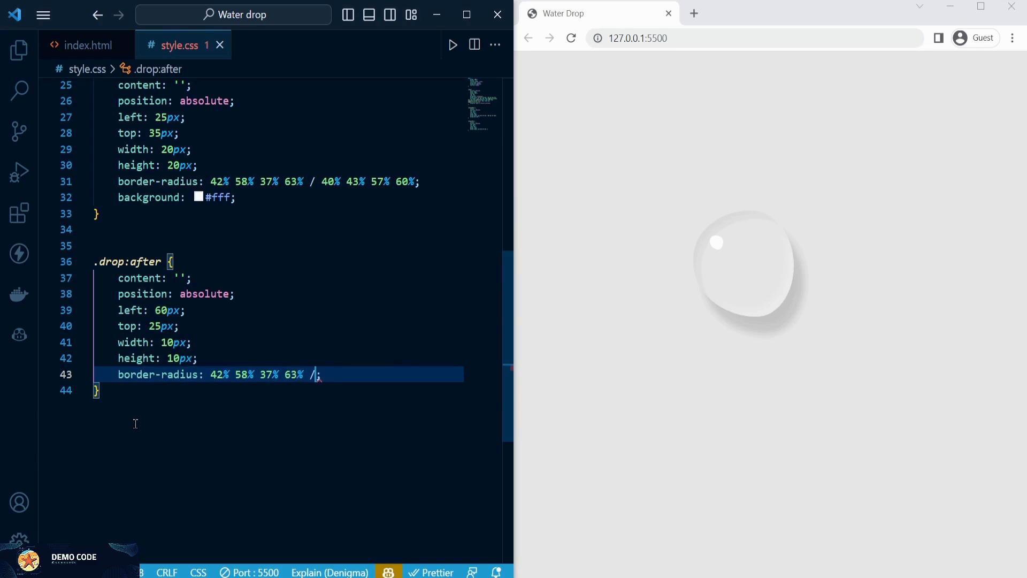
text(40% 43)
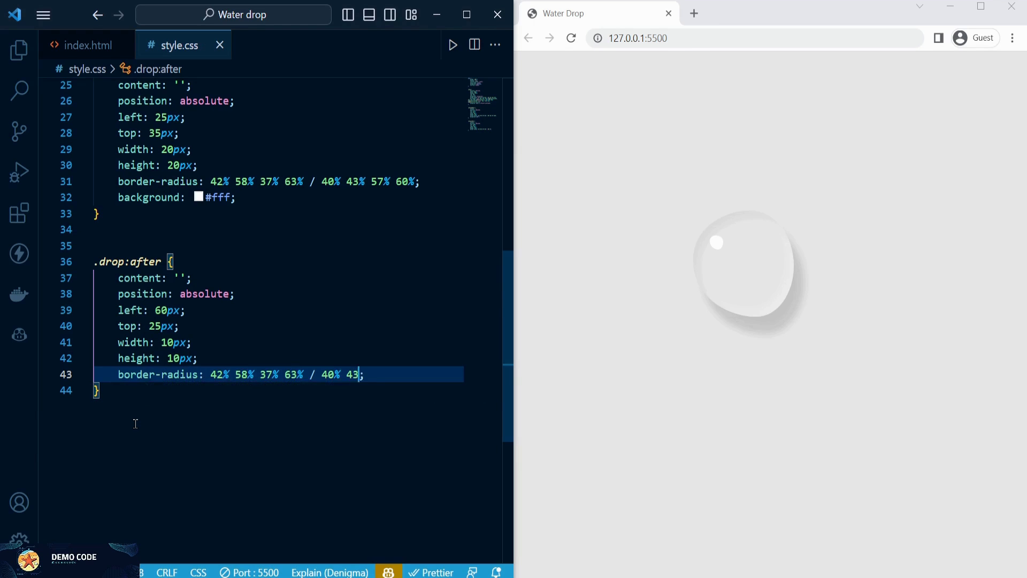
text(57%)
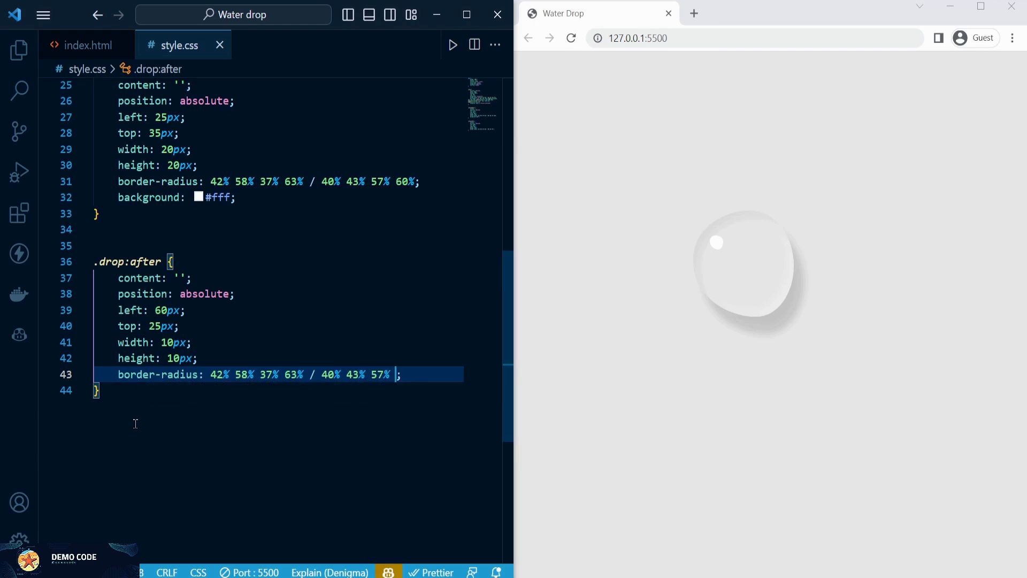
text(60%)
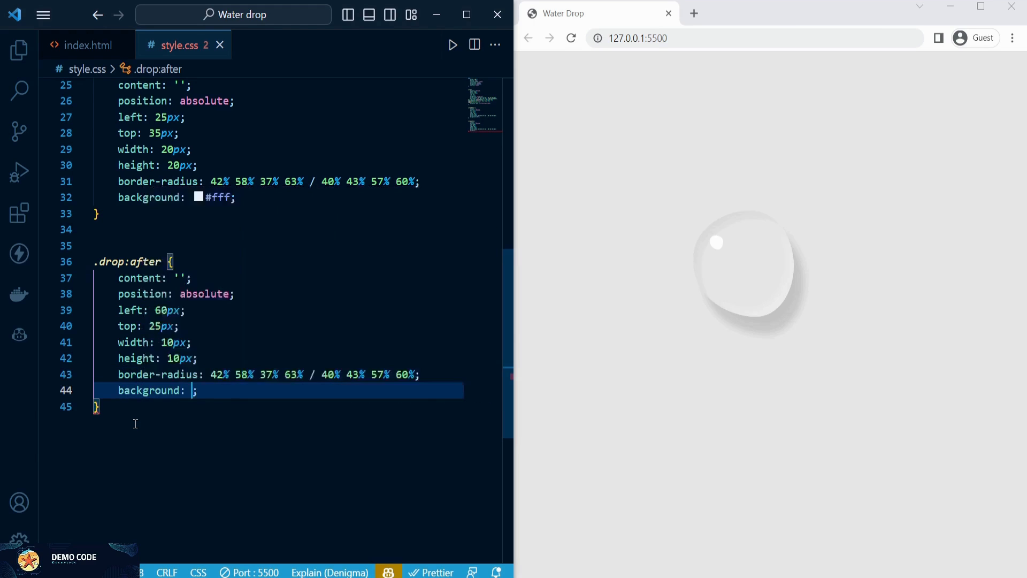
text(#ffffff)
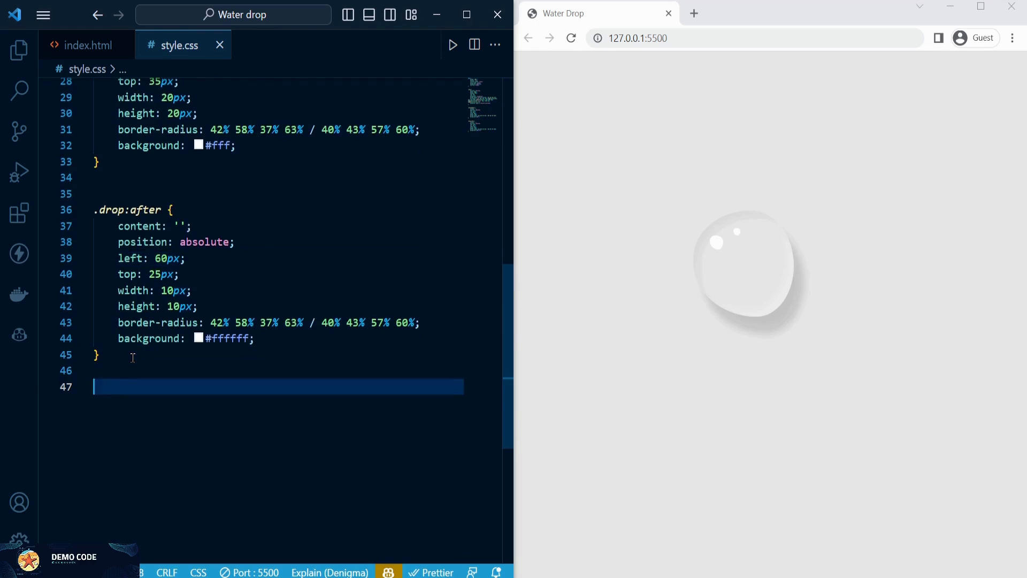
text(@keyframes)
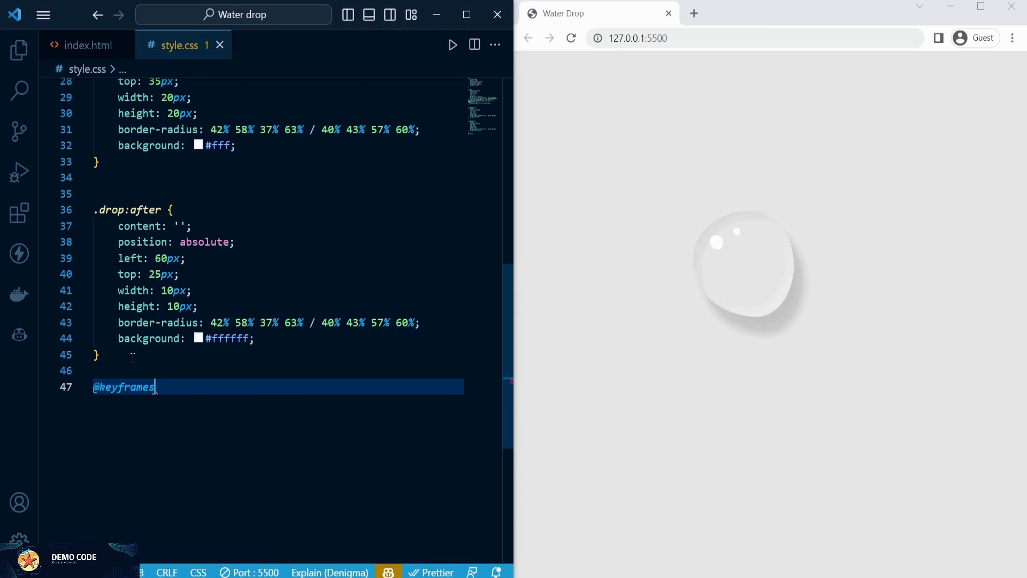
text(anim {)
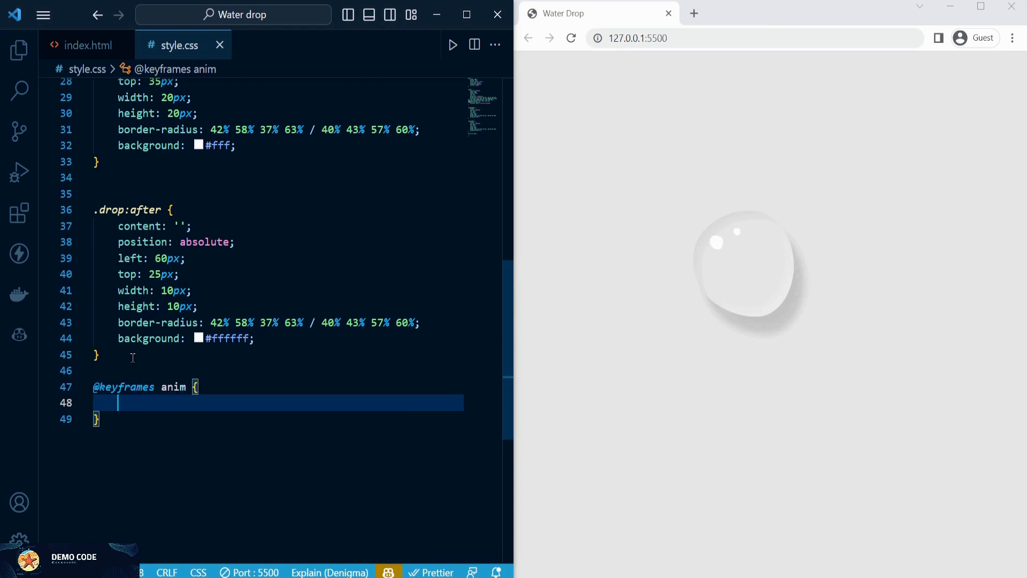
text(0% {)
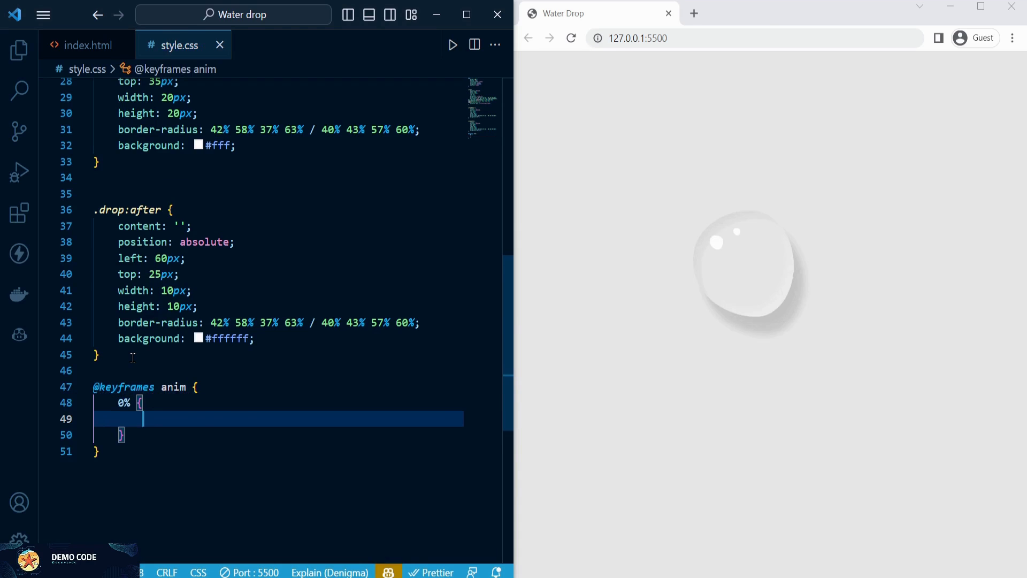
text(transform: tr;)
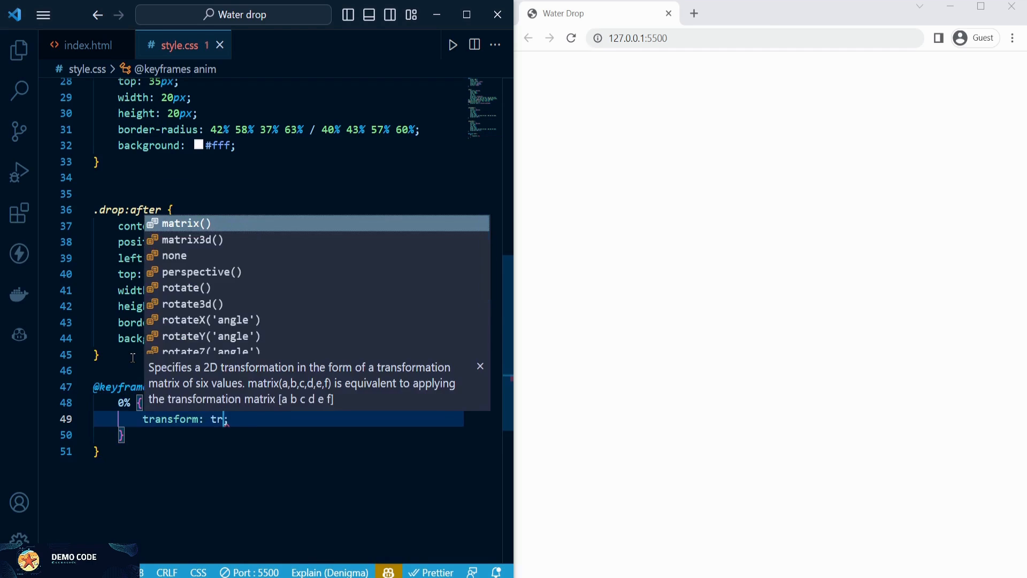
text(ans)
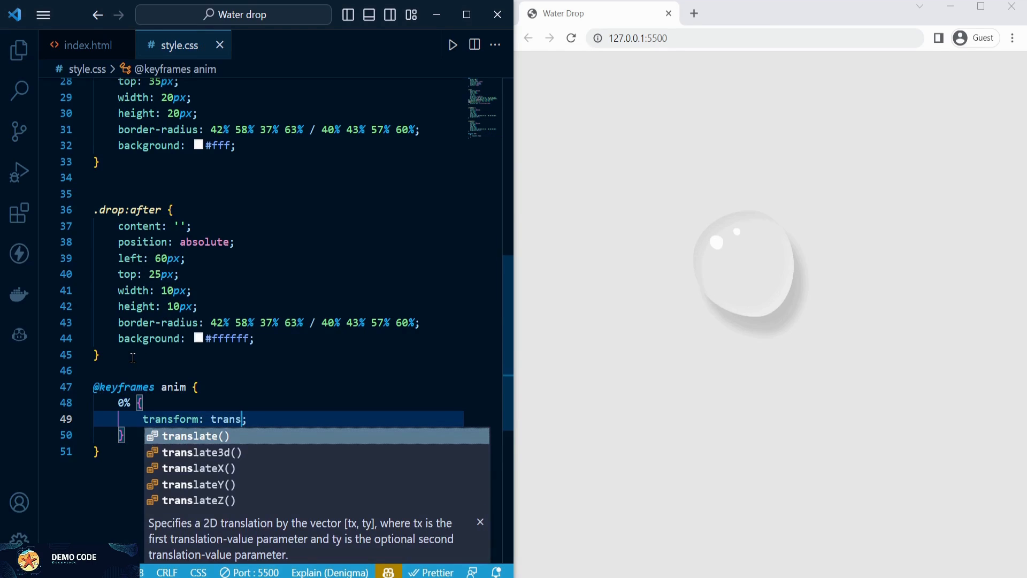
click(199, 484)
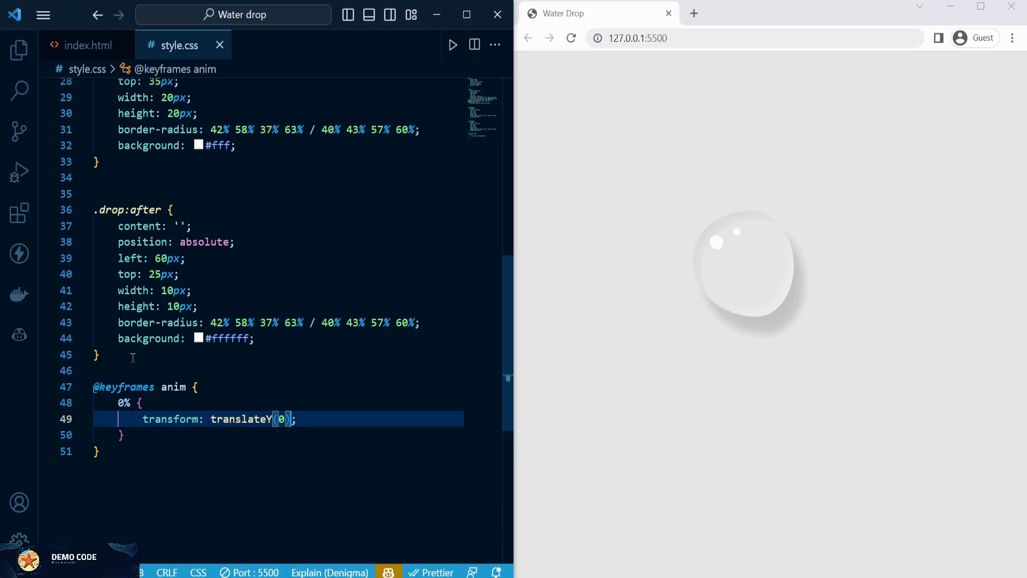
- Keep the 0% step at 150px height and width, then begin the 100% step's transform
text(height: 150px;)
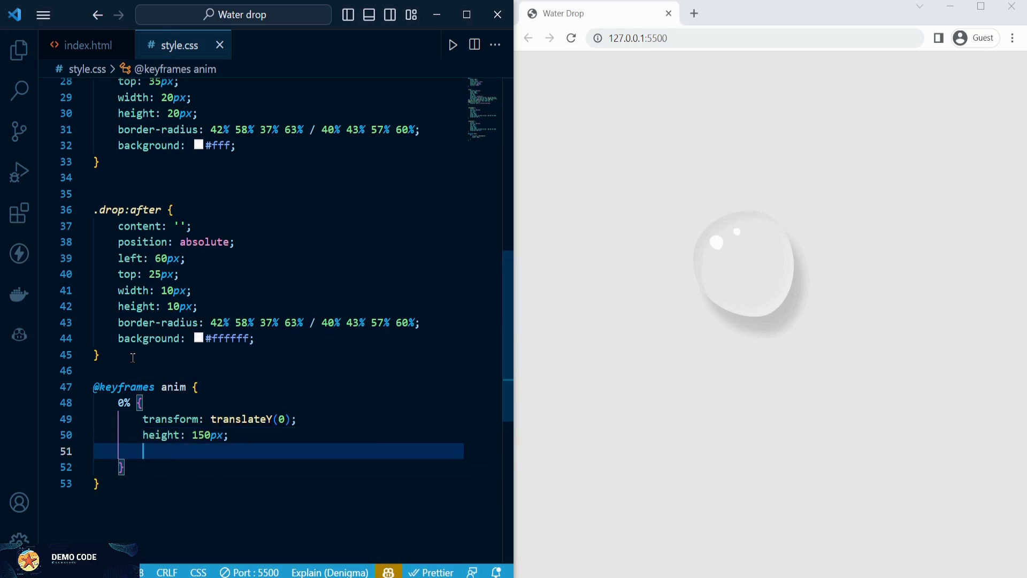
text(width: 150;)
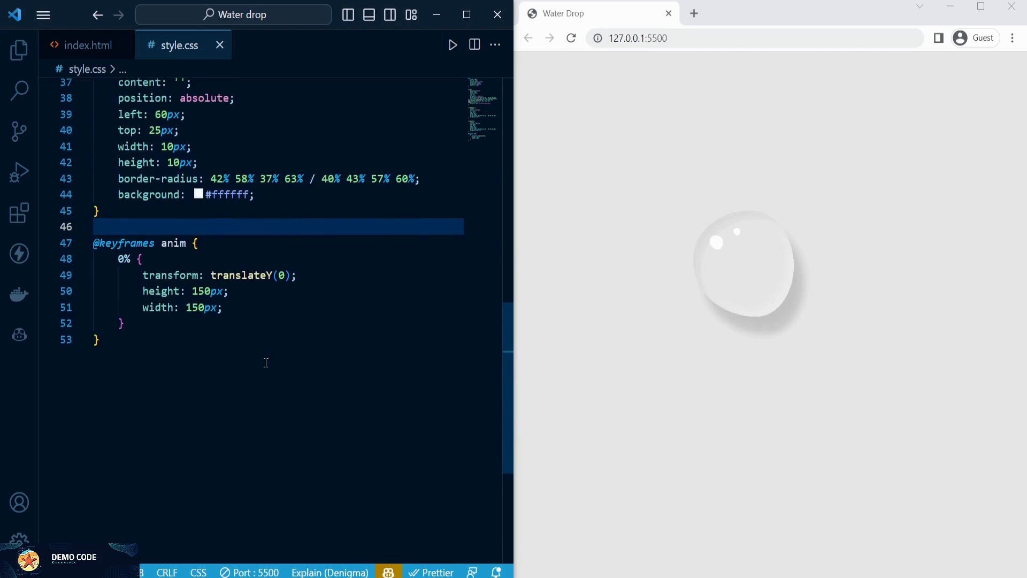
text(10)
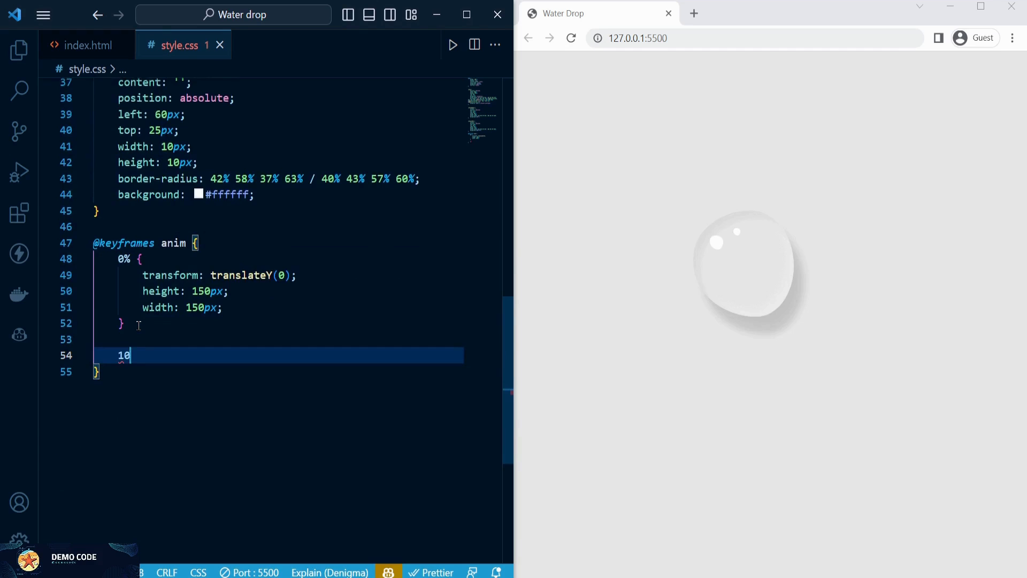
text(trans)
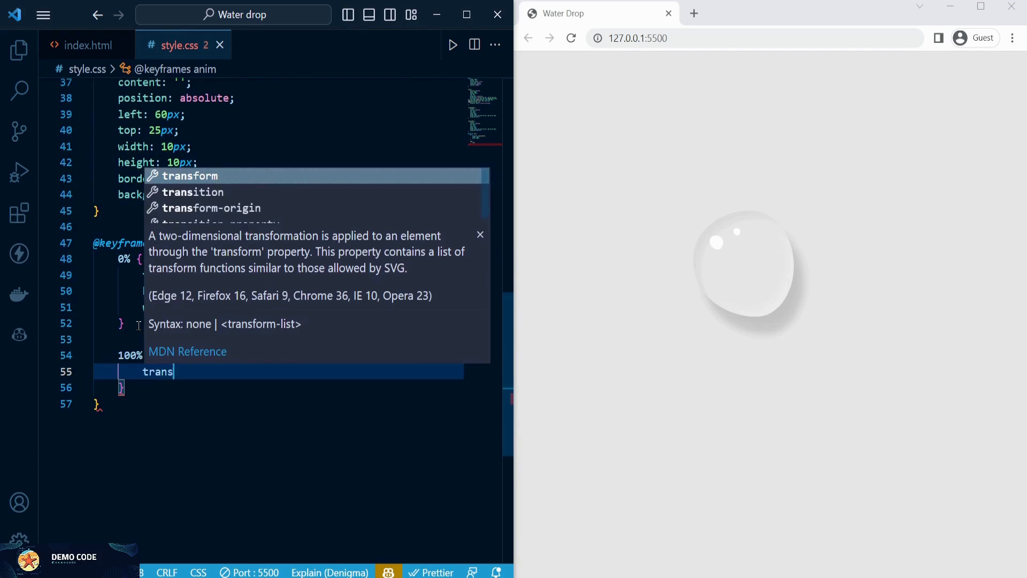